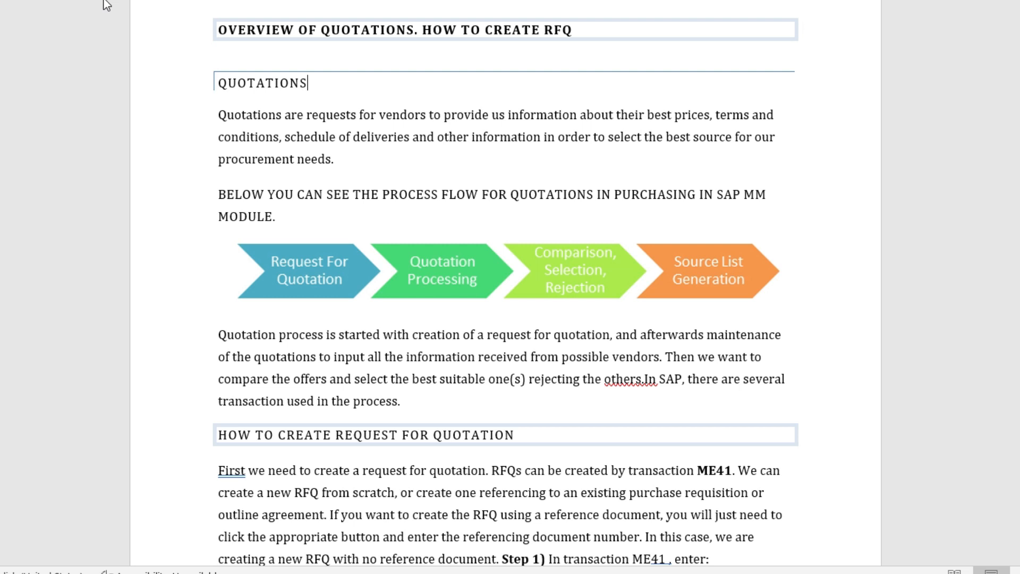
pyautogui.moveTo(511, 171)
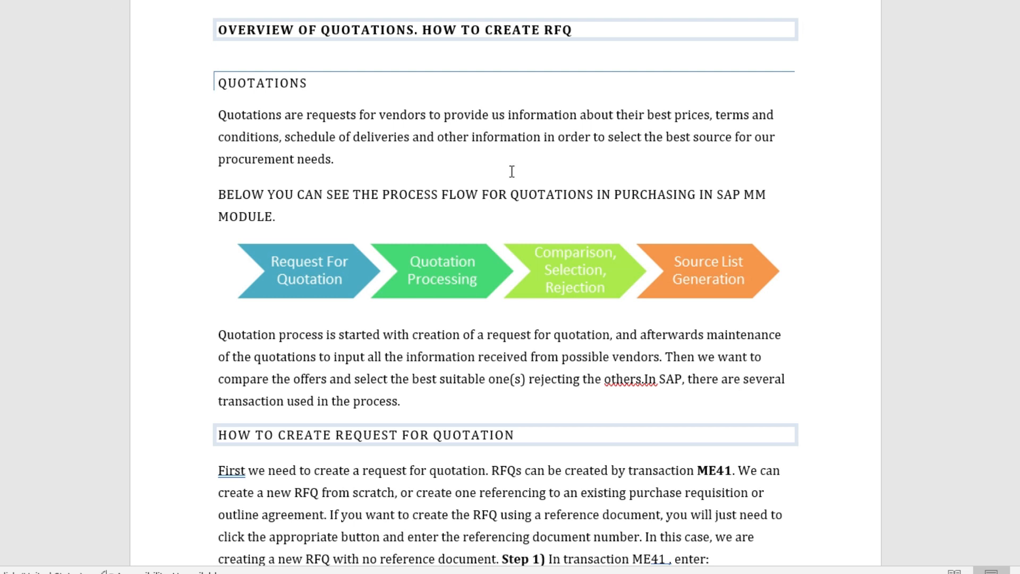
# Scroll to the 'How to create request for quotation' section showing the nine-item RFQ field list ending with delivery date.
pyautogui.click(306, 83)
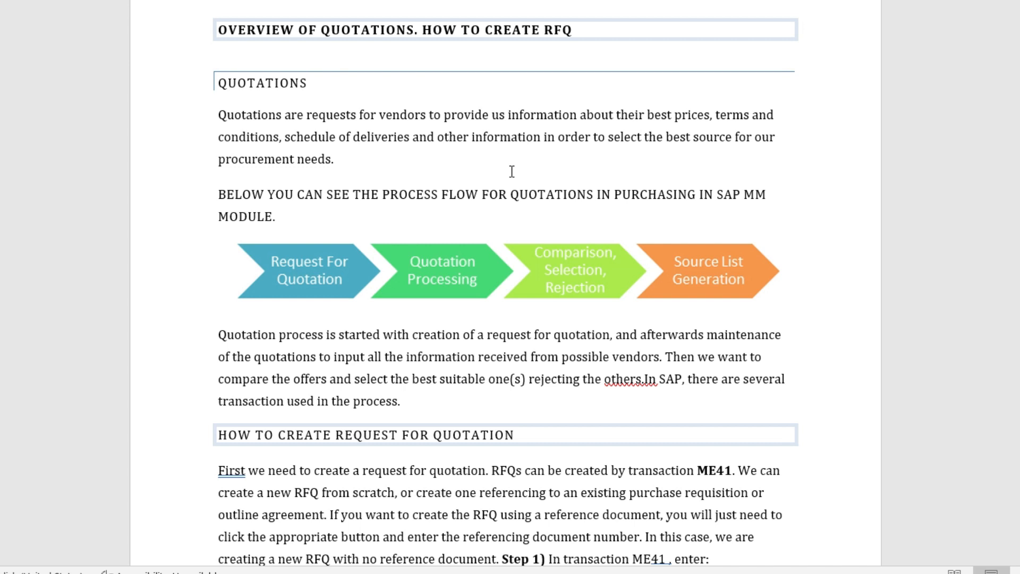
pyautogui.click(307, 83)
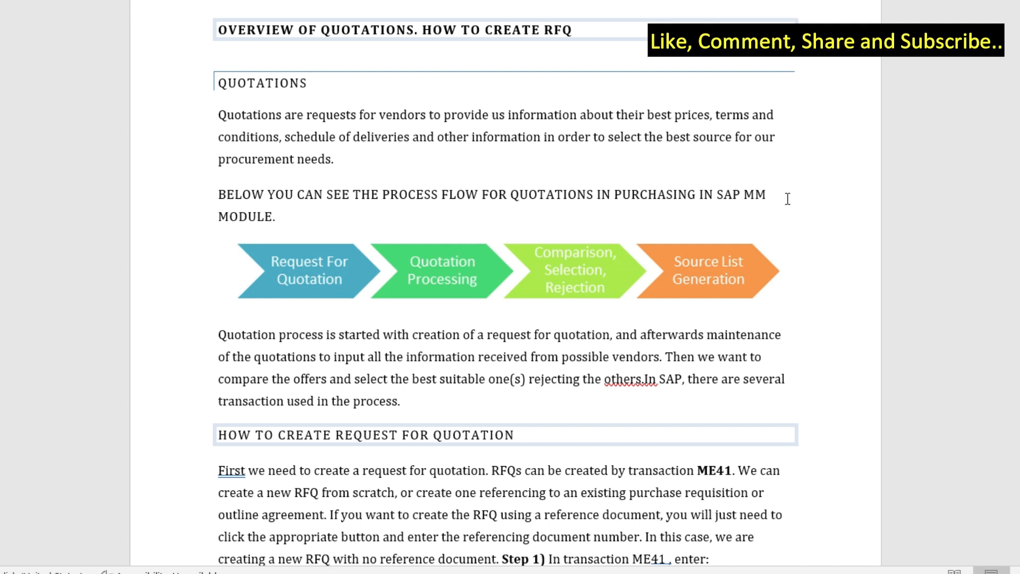
pyautogui.moveTo(302, 317)
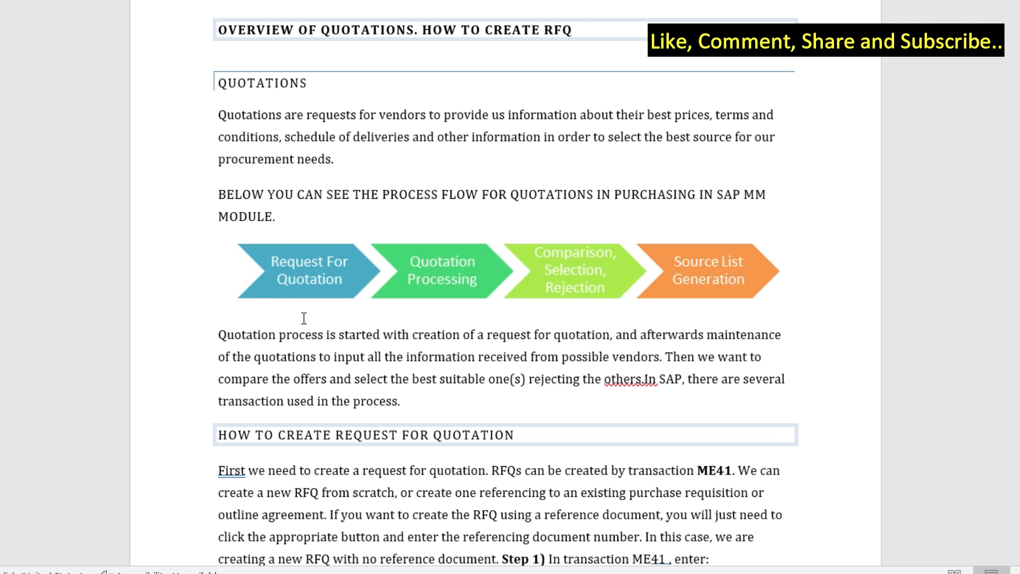
pyautogui.moveTo(401, 253)
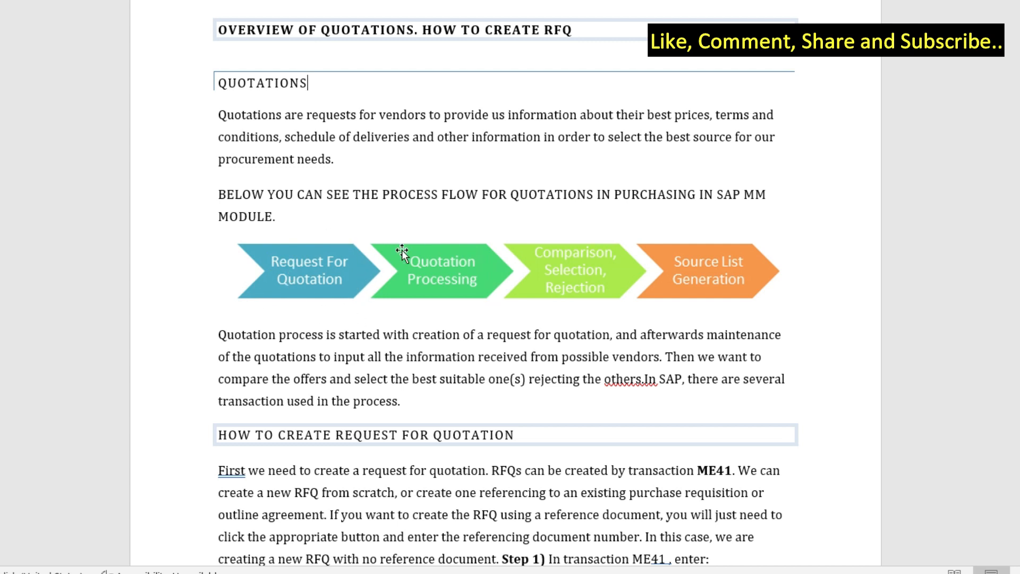
pyautogui.moveTo(627, 309)
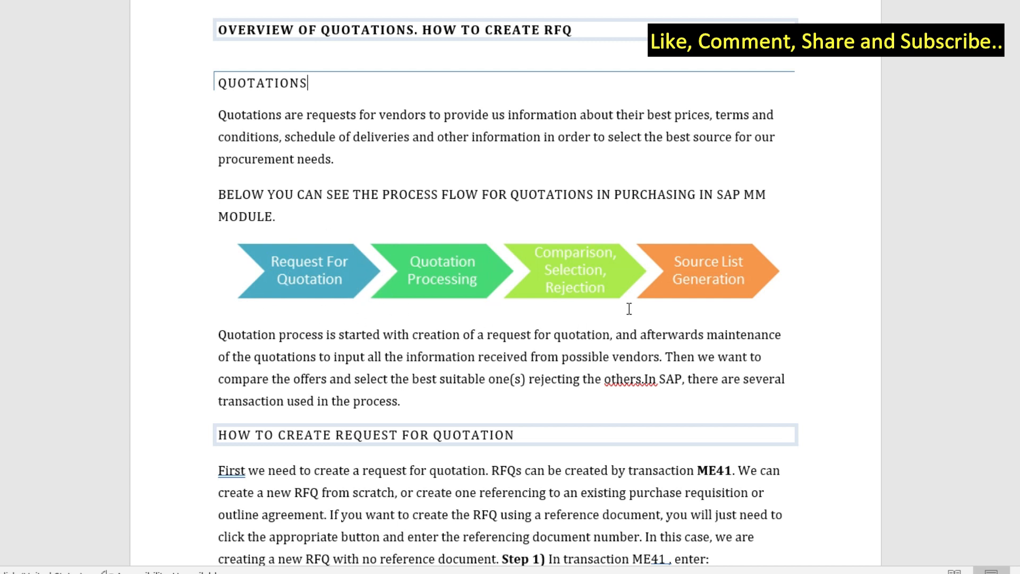
pyautogui.moveTo(799, 281)
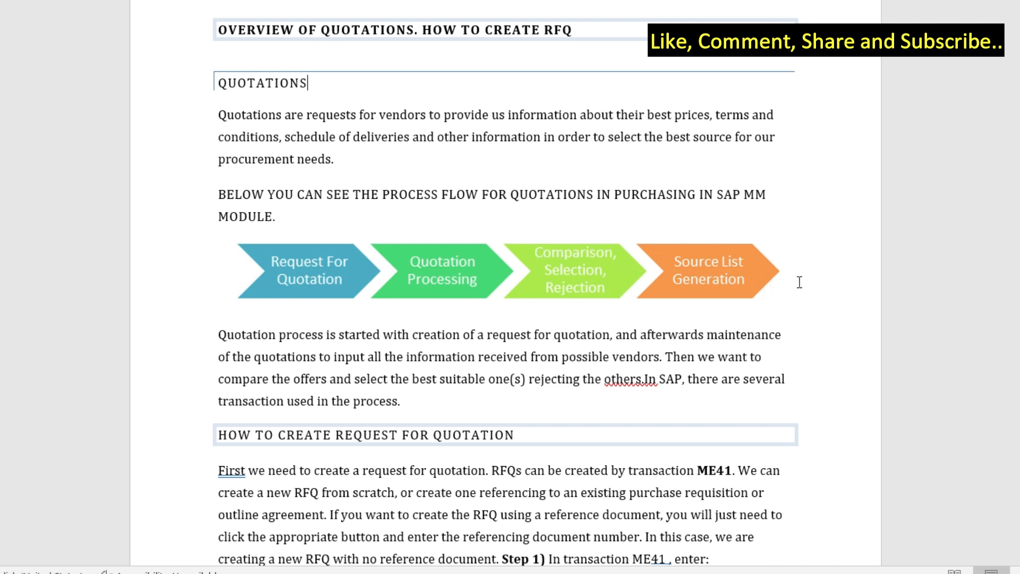
pyautogui.moveTo(824, 280)
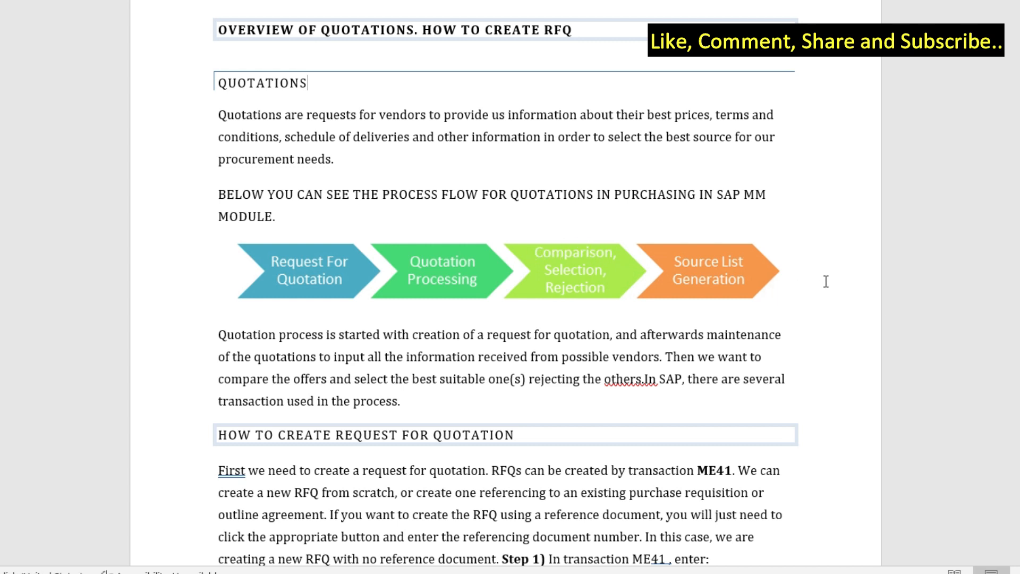
pyautogui.scroll(-3)
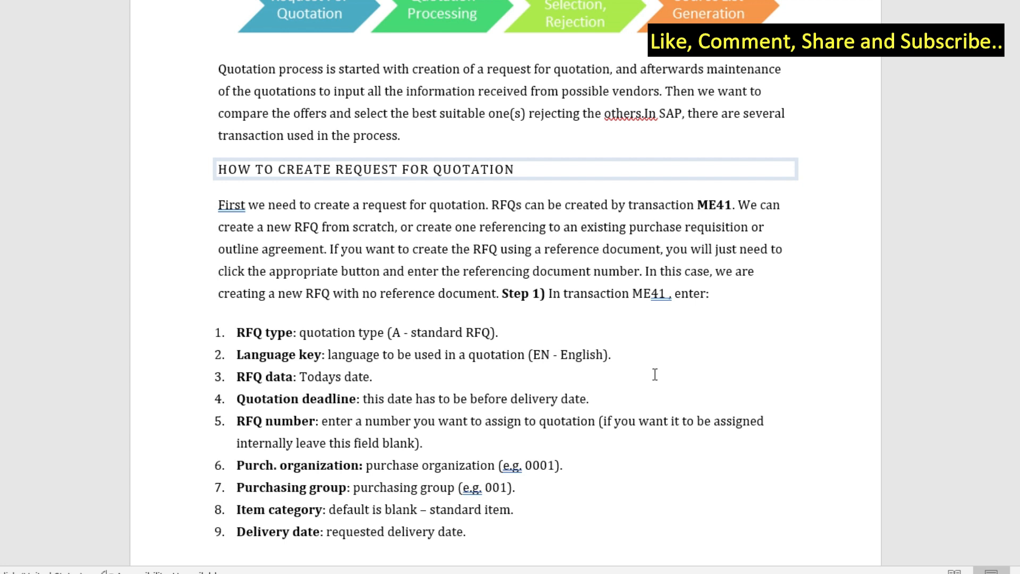
pyautogui.click(513, 169)
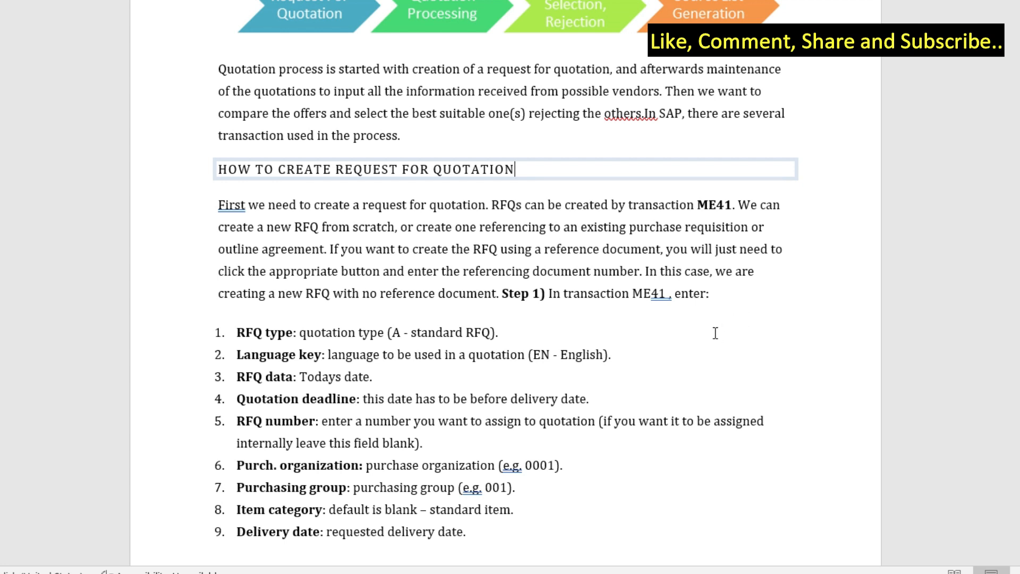
pyautogui.scroll(-3)
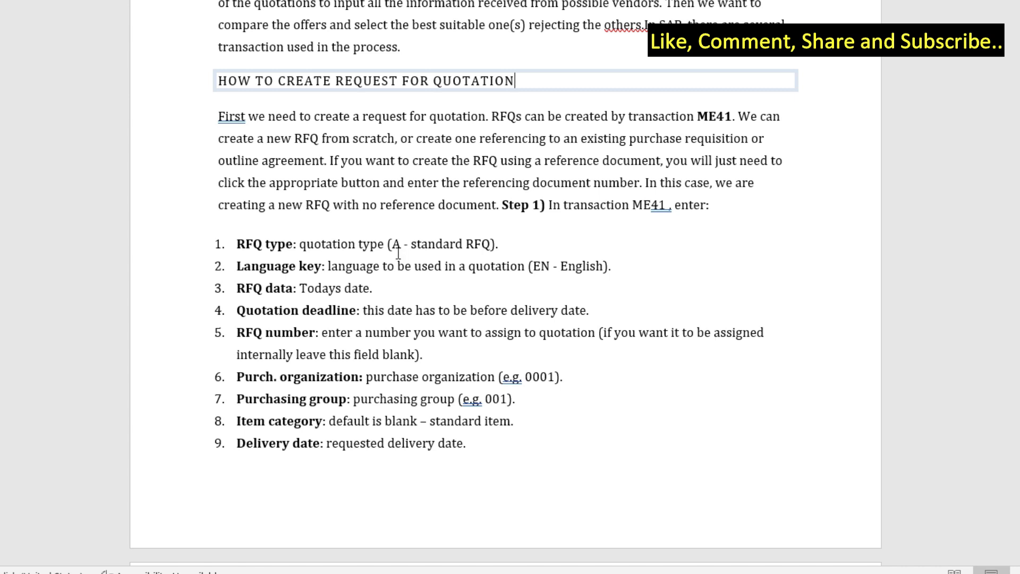
pyautogui.moveTo(759, 366)
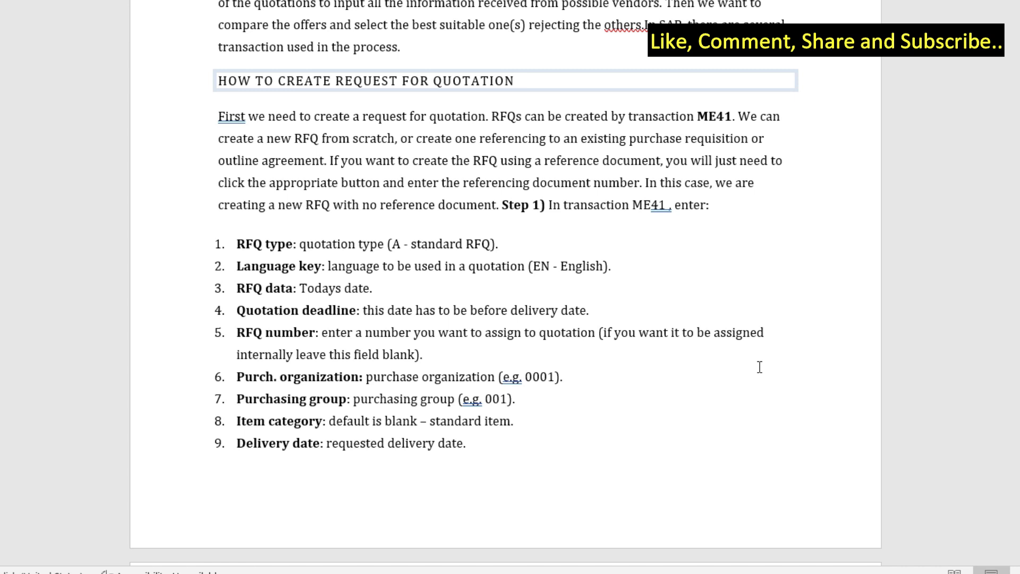
pyautogui.click(515, 81)
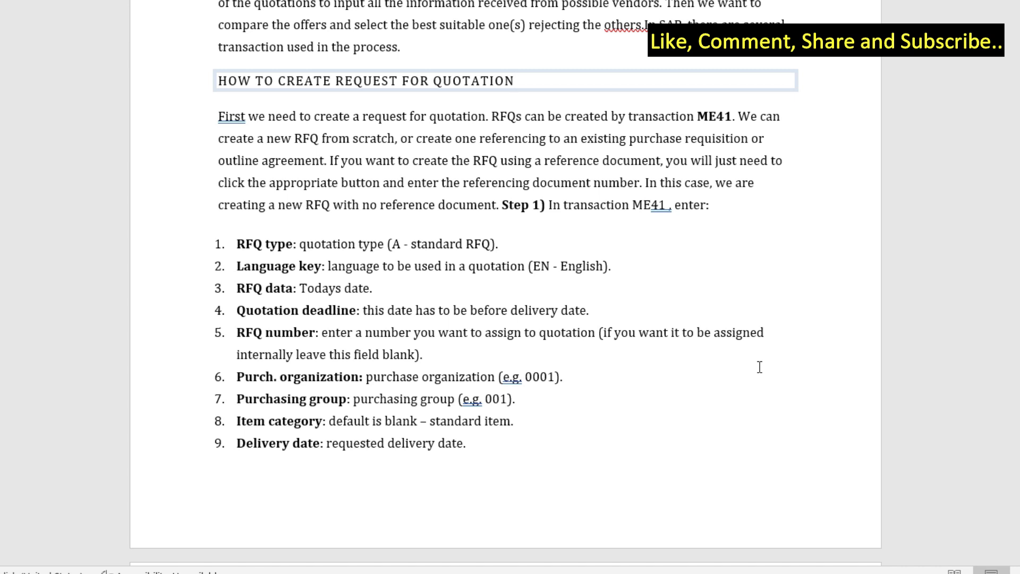
pyautogui.click(515, 81)
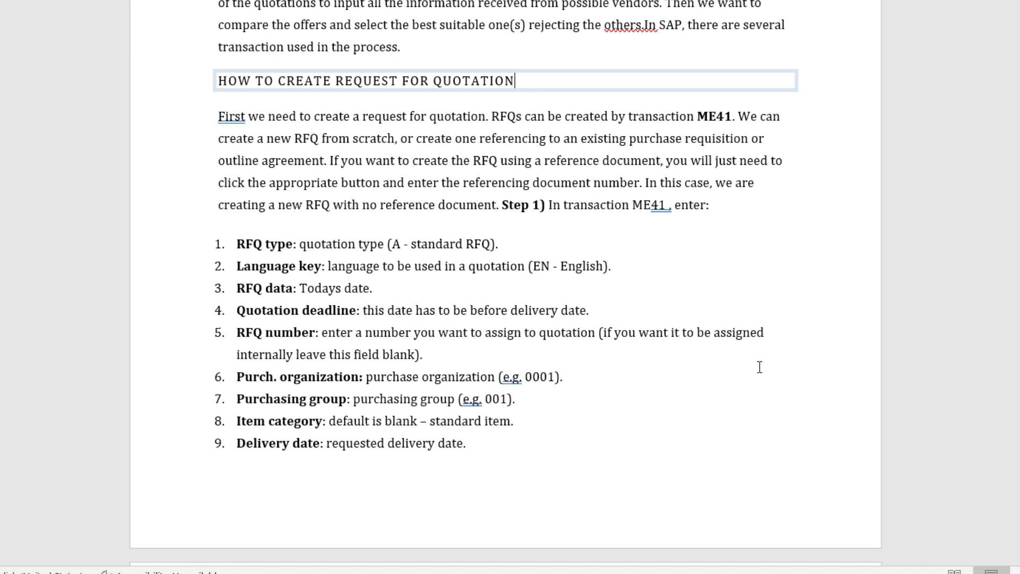
pyautogui.moveTo(605, 358)
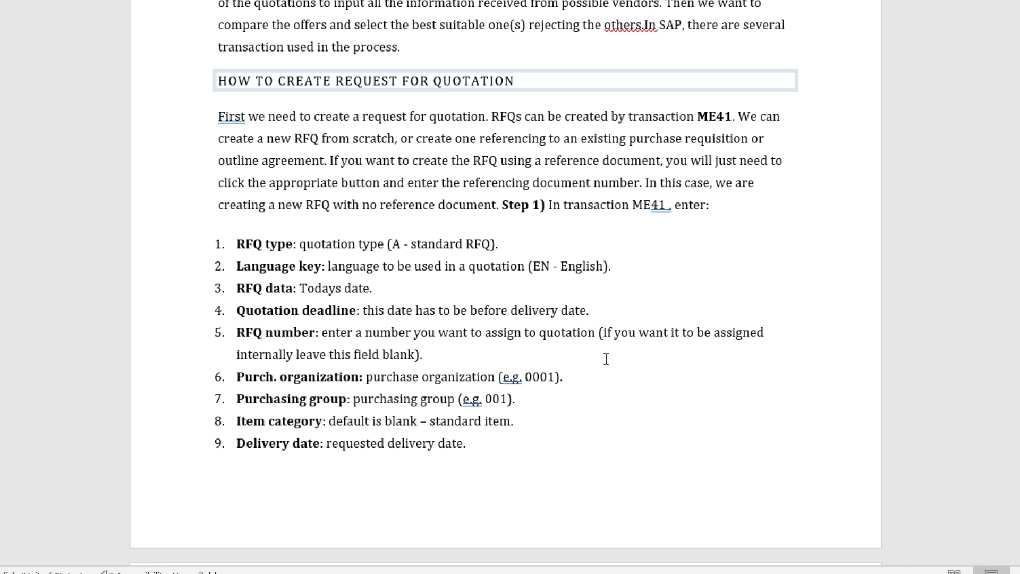
pyautogui.click(514, 80)
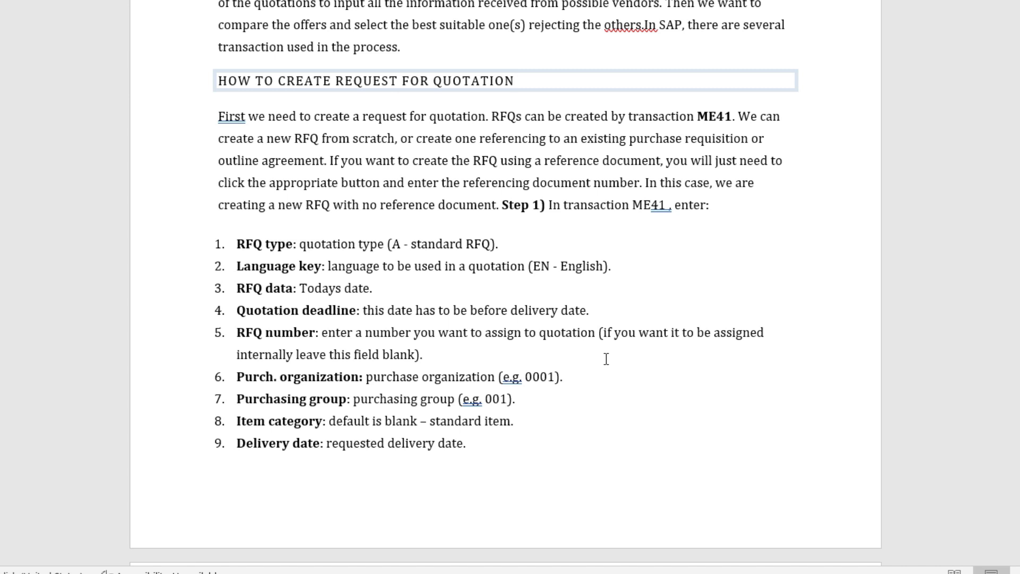
pyautogui.click(514, 80)
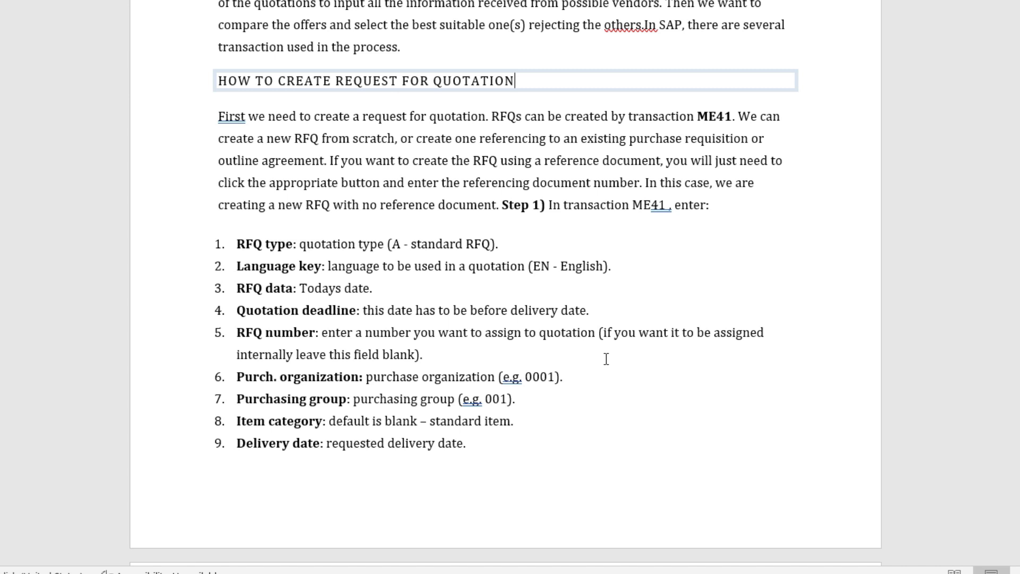
# Scroll to the annotated Create RFQ initial screen, the ENTER instruction and Step 2 on validity range.
pyautogui.scroll(-3)
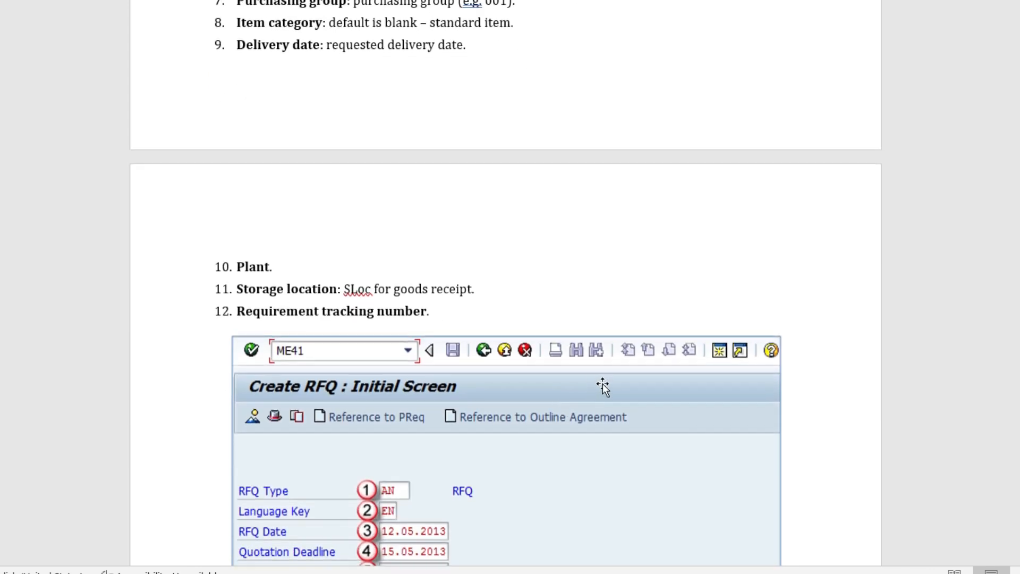
pyautogui.scroll(-3)
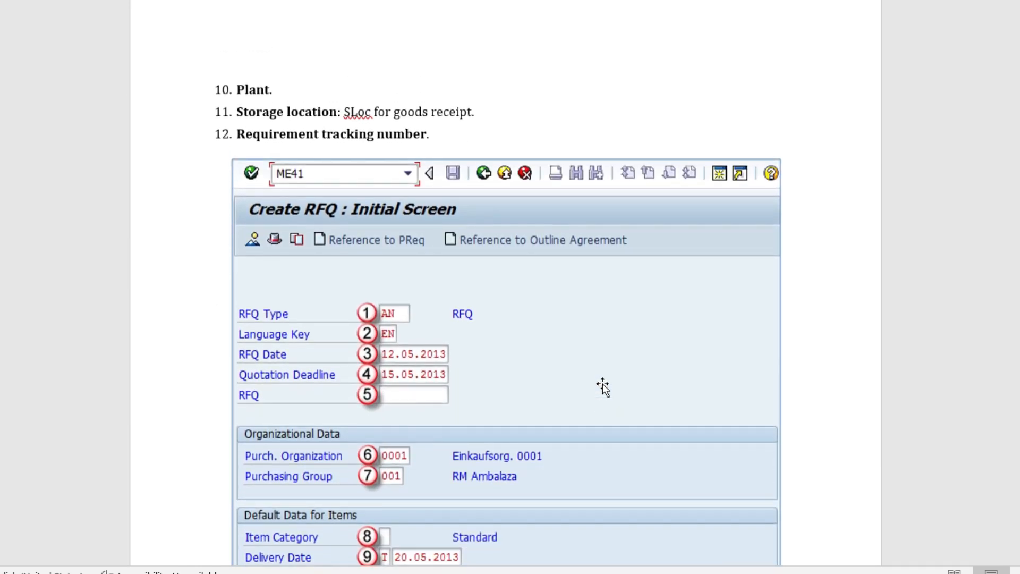
pyautogui.moveTo(254, 208)
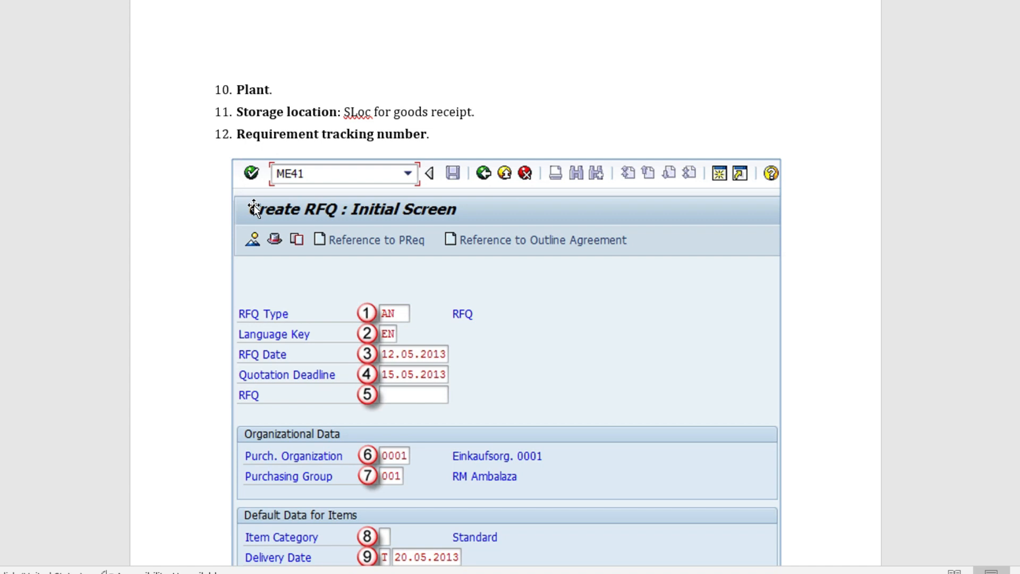
pyautogui.moveTo(273, 207)
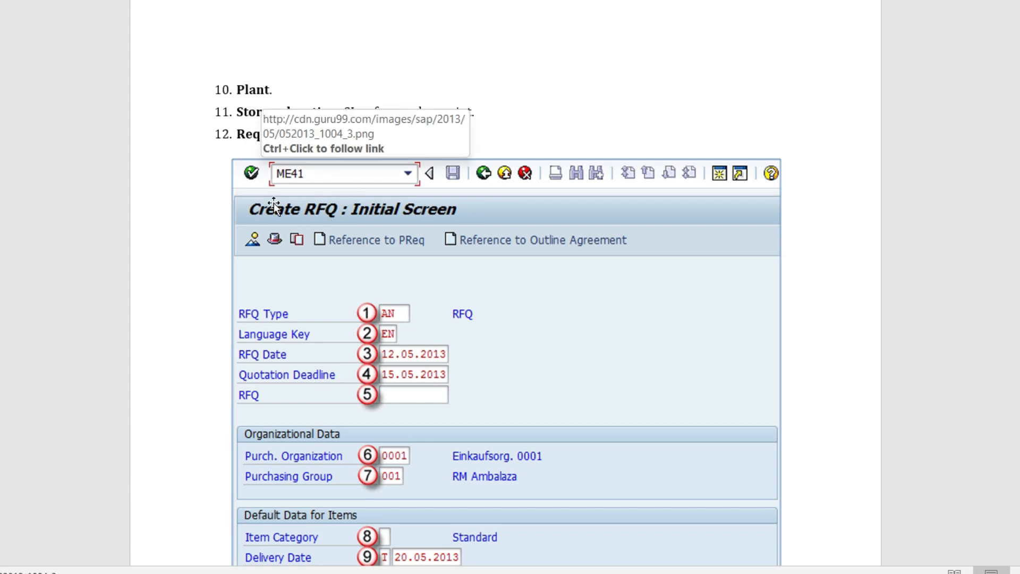
pyautogui.scroll(3)
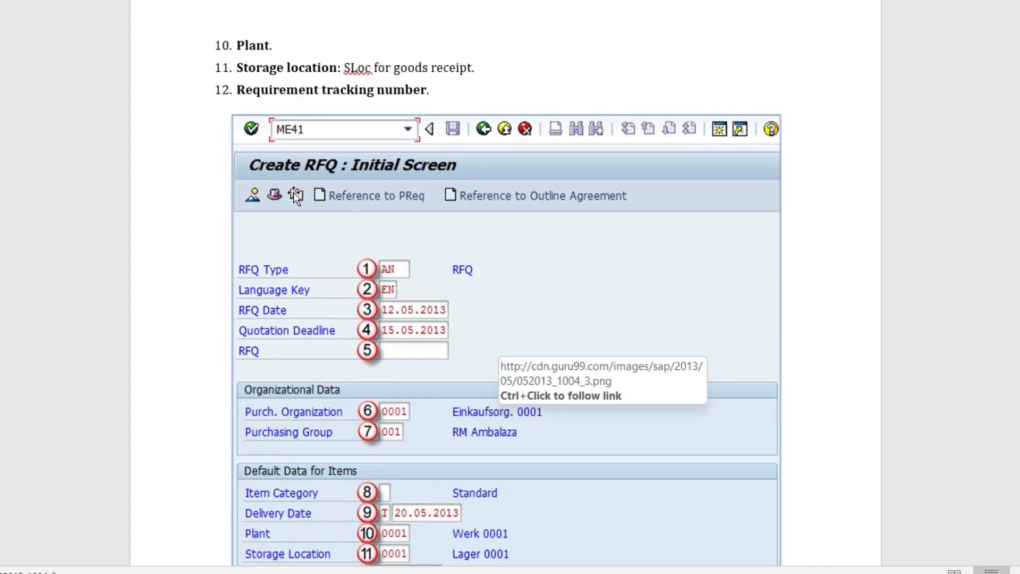
pyautogui.scroll(-3)
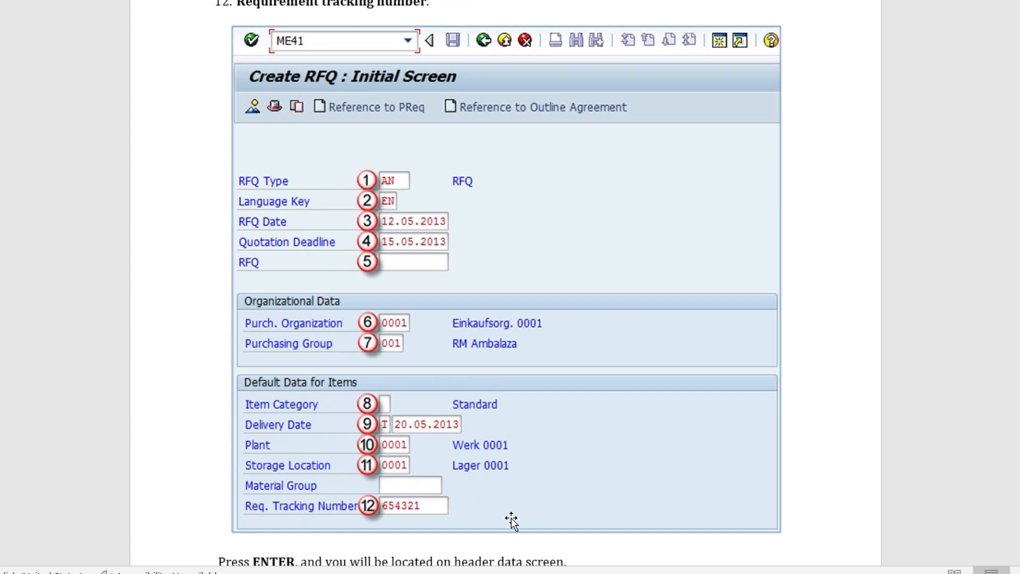
pyautogui.moveTo(353, 175)
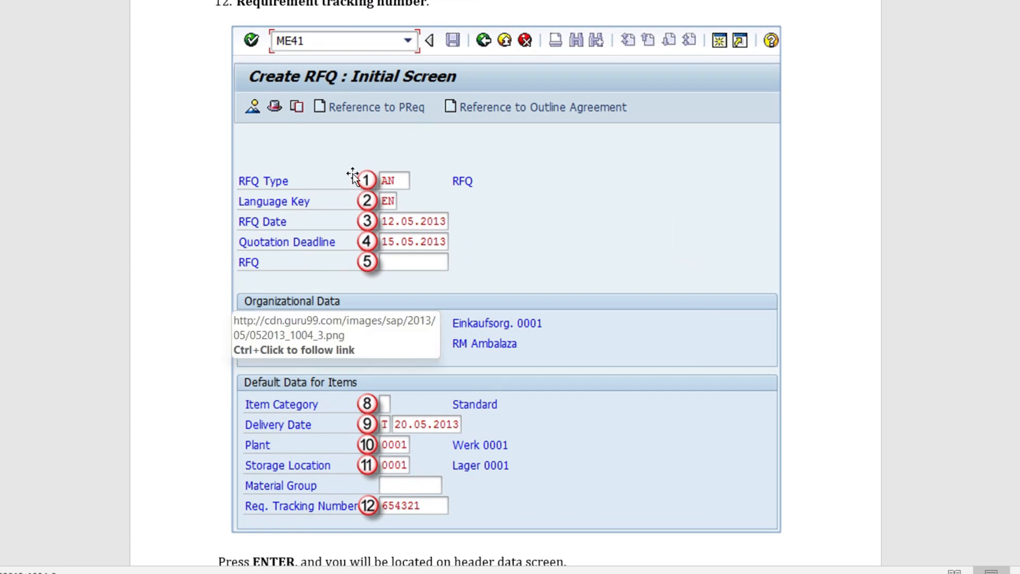
pyautogui.moveTo(211, 522)
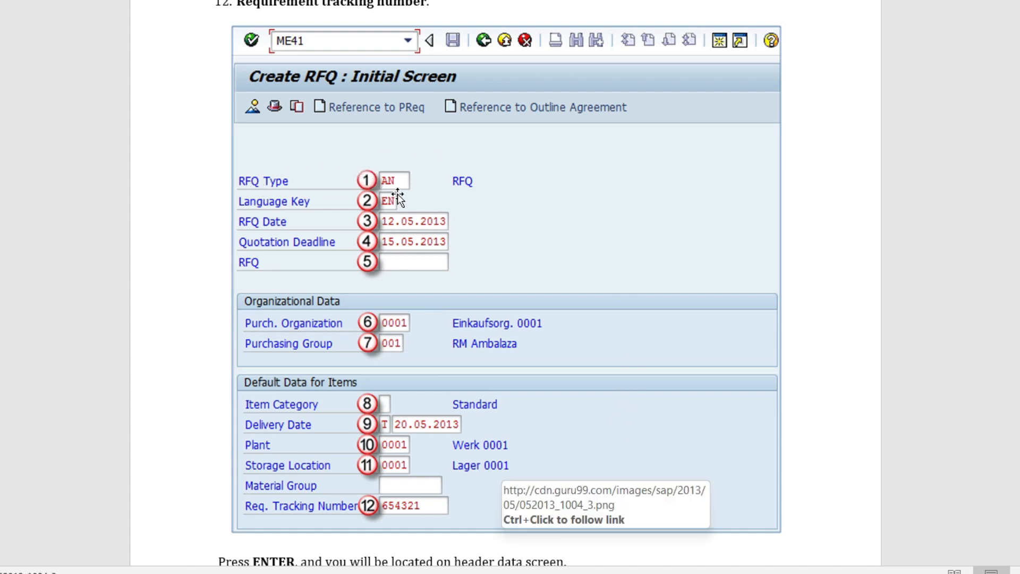
pyautogui.moveTo(384, 218)
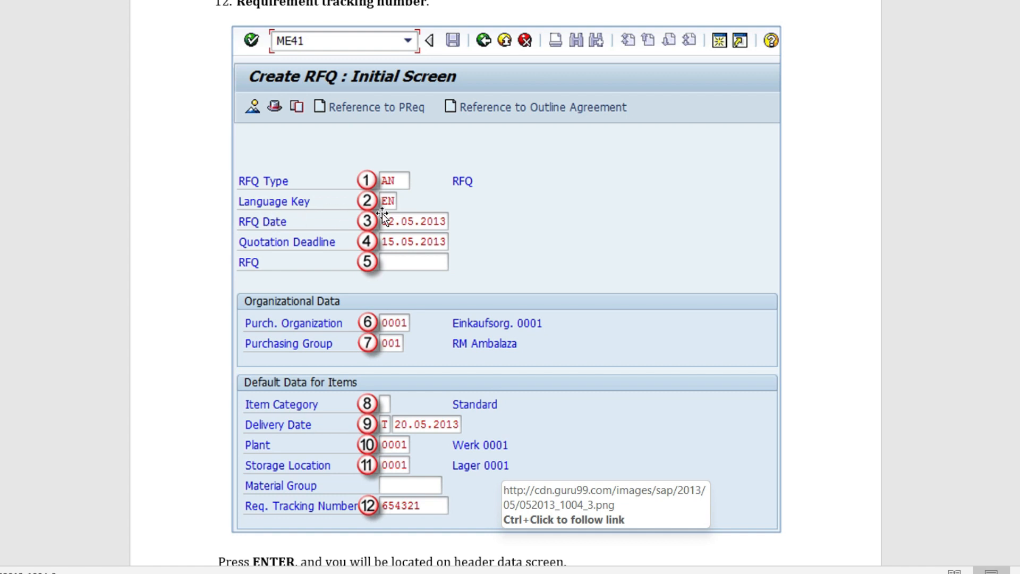
pyautogui.moveTo(277, 236)
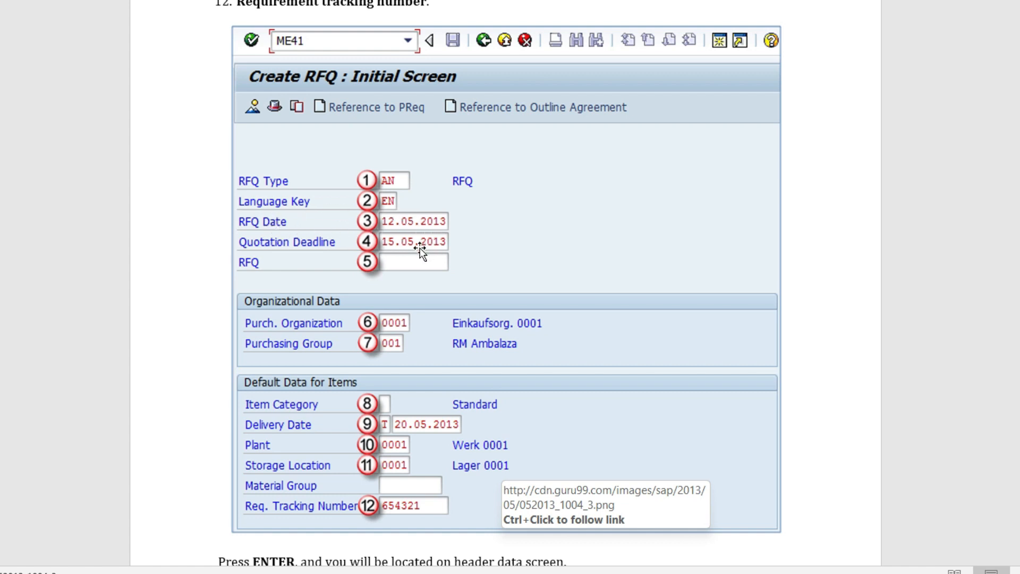
pyautogui.moveTo(305, 265)
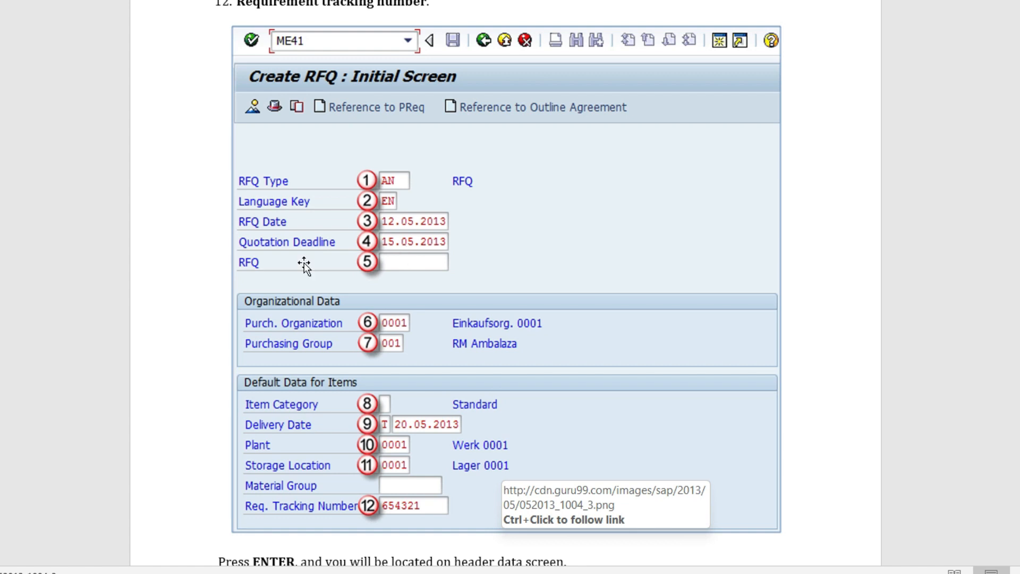
pyautogui.moveTo(460, 279)
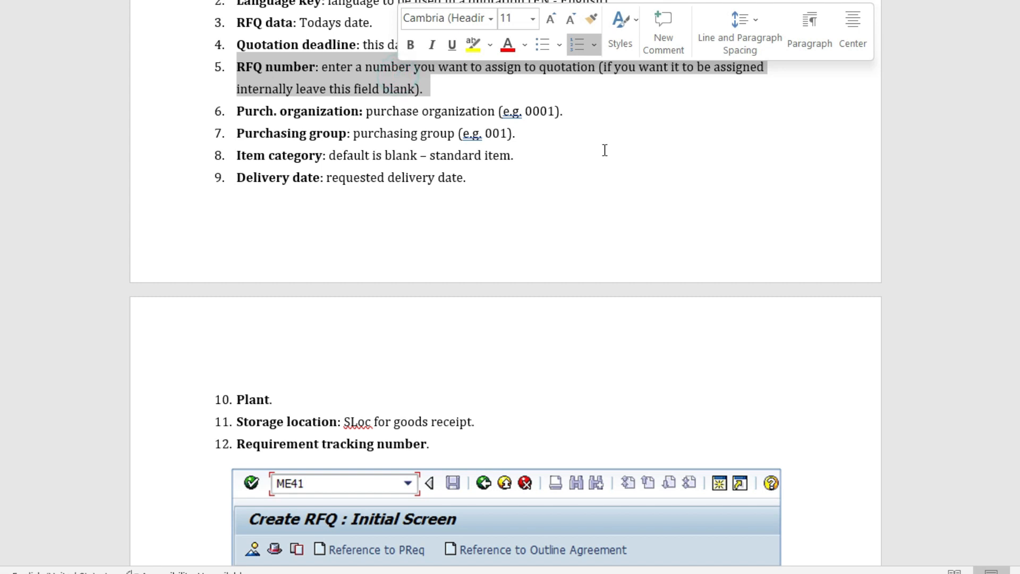
pyautogui.scroll(-3)
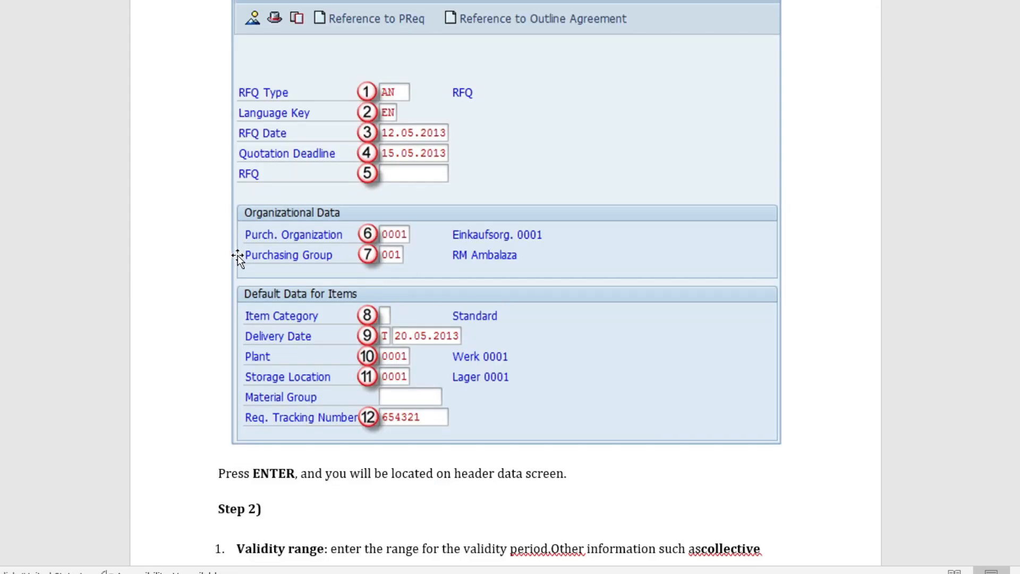
pyautogui.moveTo(382, 269)
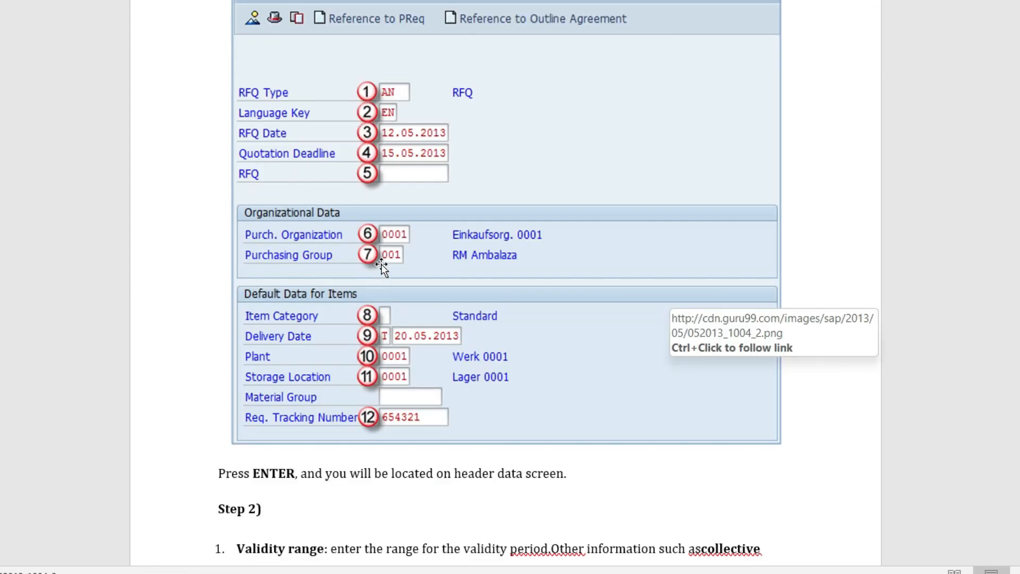
pyautogui.scroll(-3)
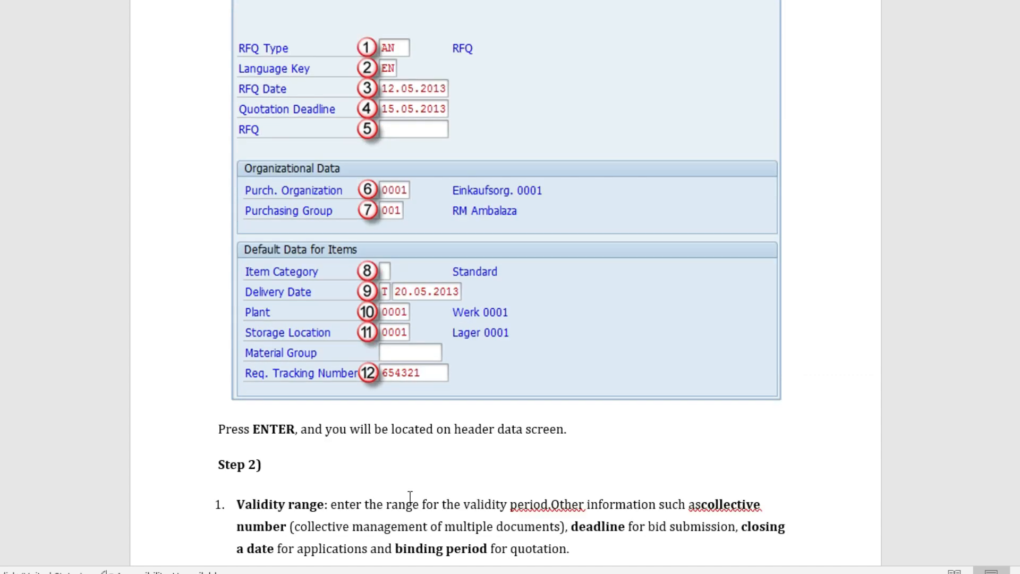
pyautogui.moveTo(934, 451)
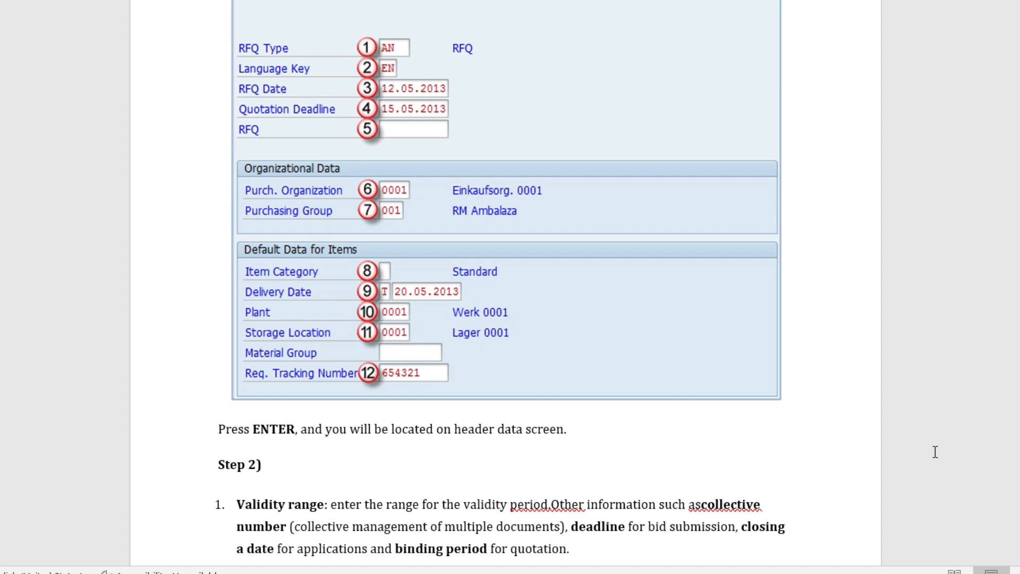
# Scroll past the page break to Step 2's collective number, warranty date and target value items, deselecting the text.
pyautogui.scroll(-3)
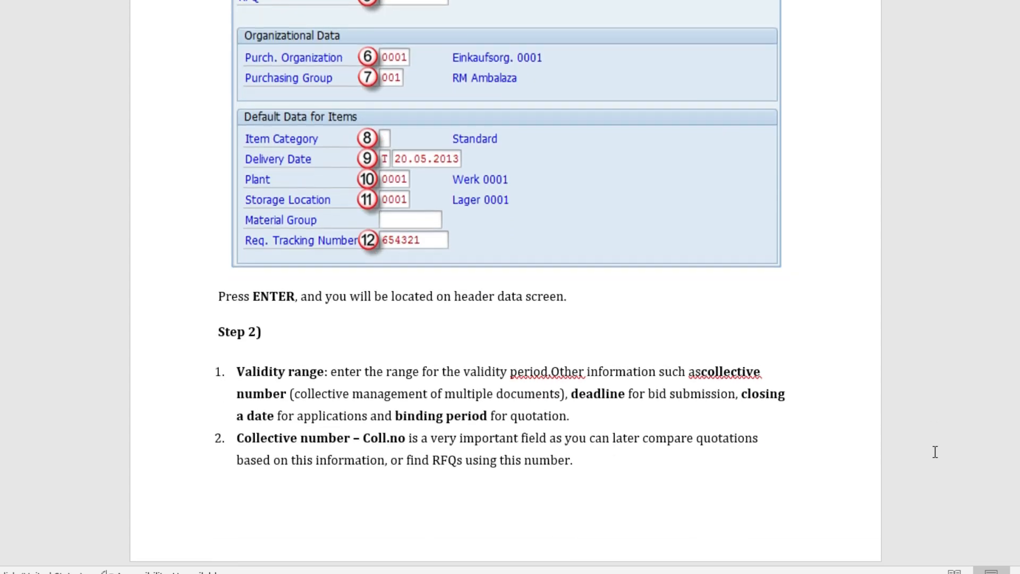
pyautogui.scroll(-3)
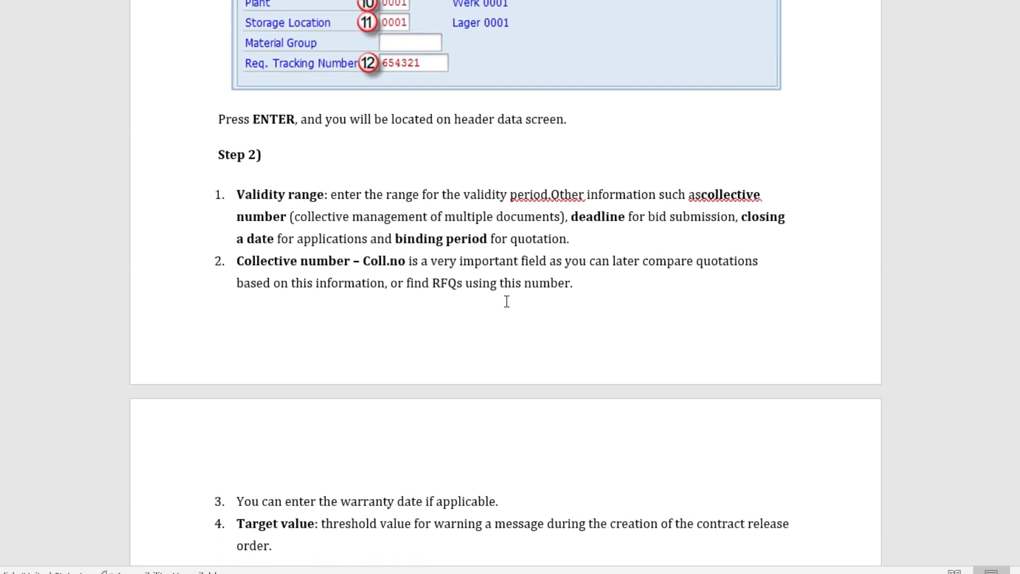
pyautogui.moveTo(641, 337)
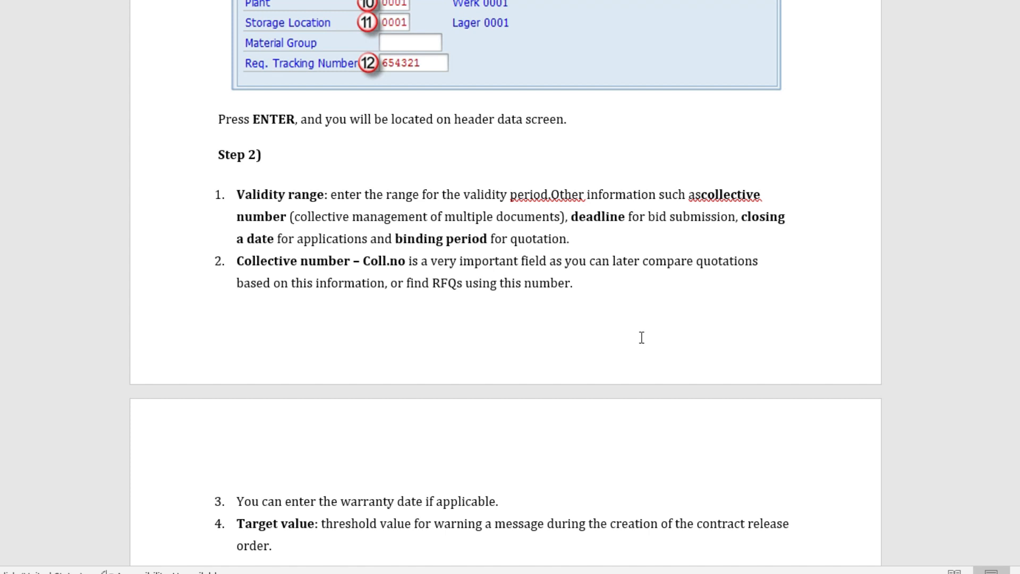
pyautogui.moveTo(468, 260)
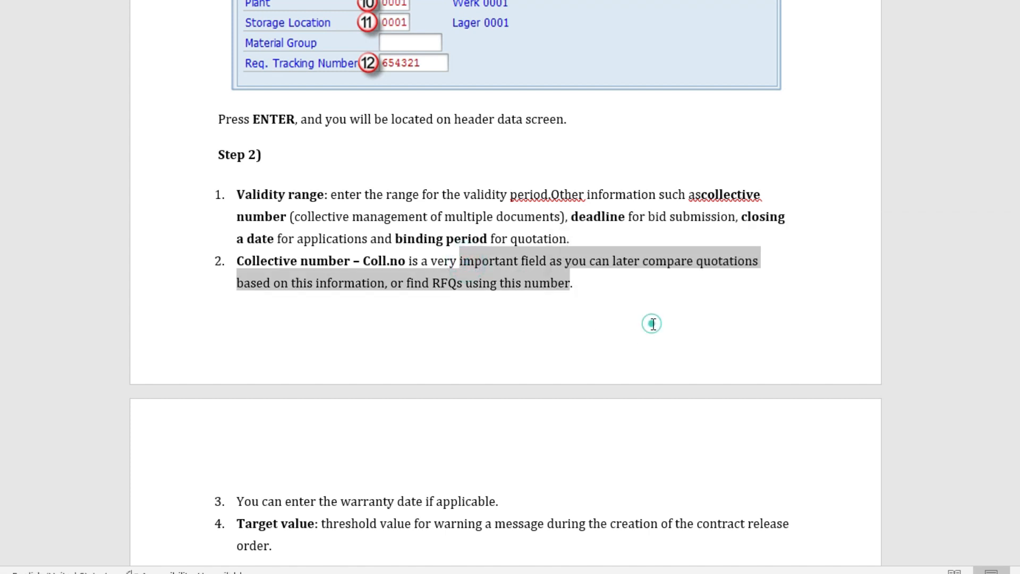
pyautogui.click(651, 323)
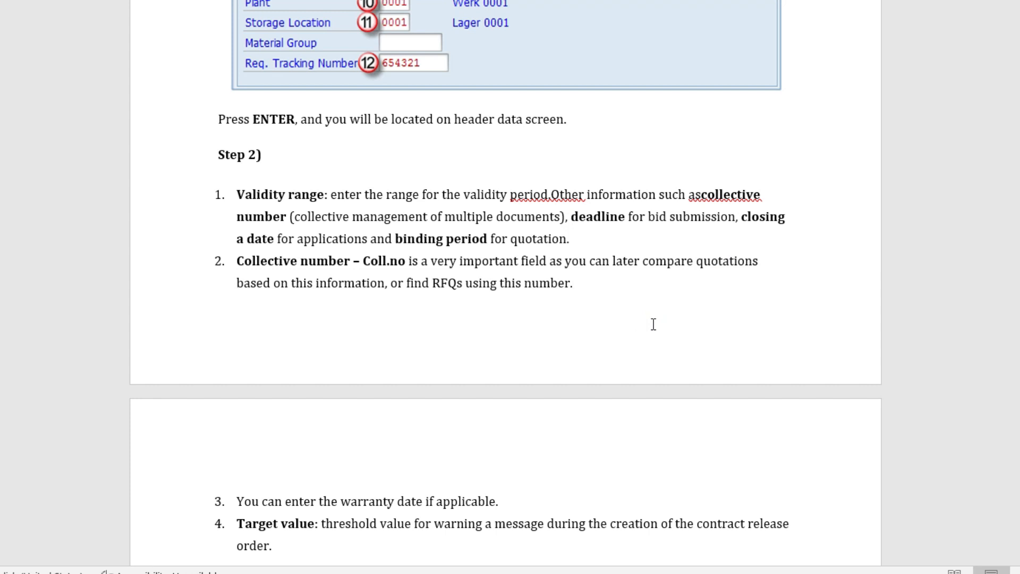
pyautogui.scroll(-3)
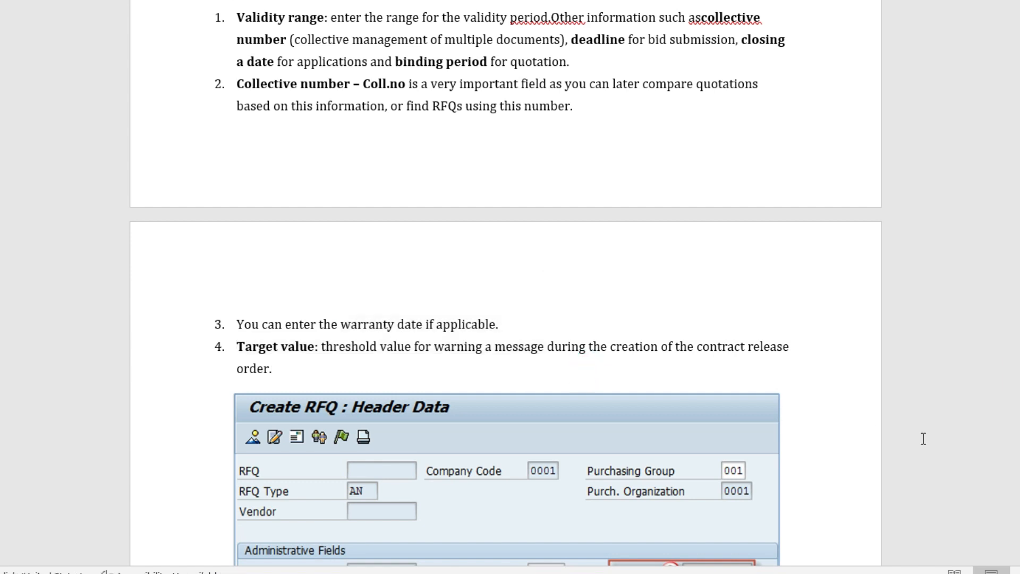
# Scroll to the full Header Data screenshot and Step 3 line, placing the insertion point after item 4.
pyautogui.scroll(-3)
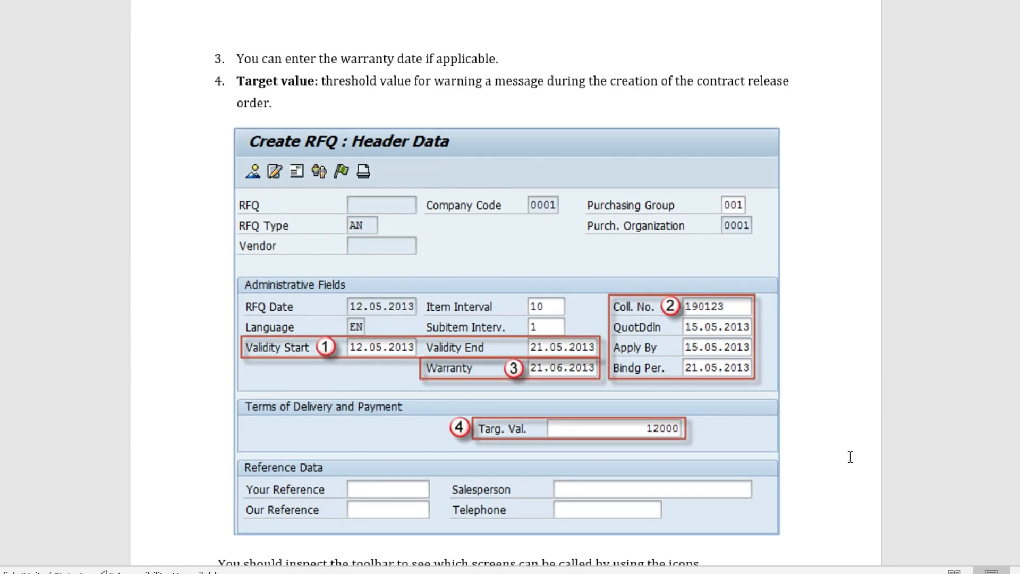
pyautogui.scroll(-3)
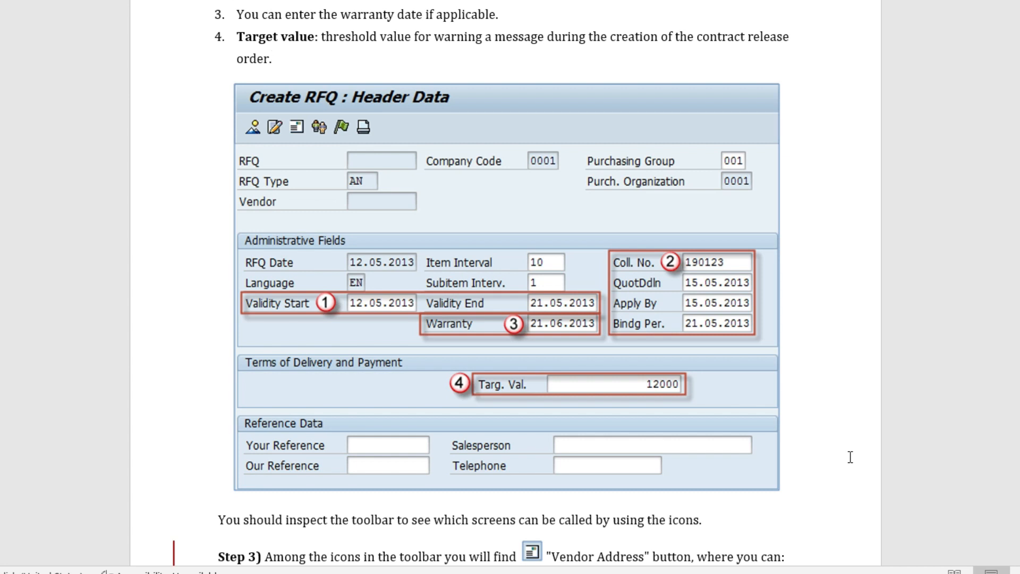
pyautogui.click(272, 59)
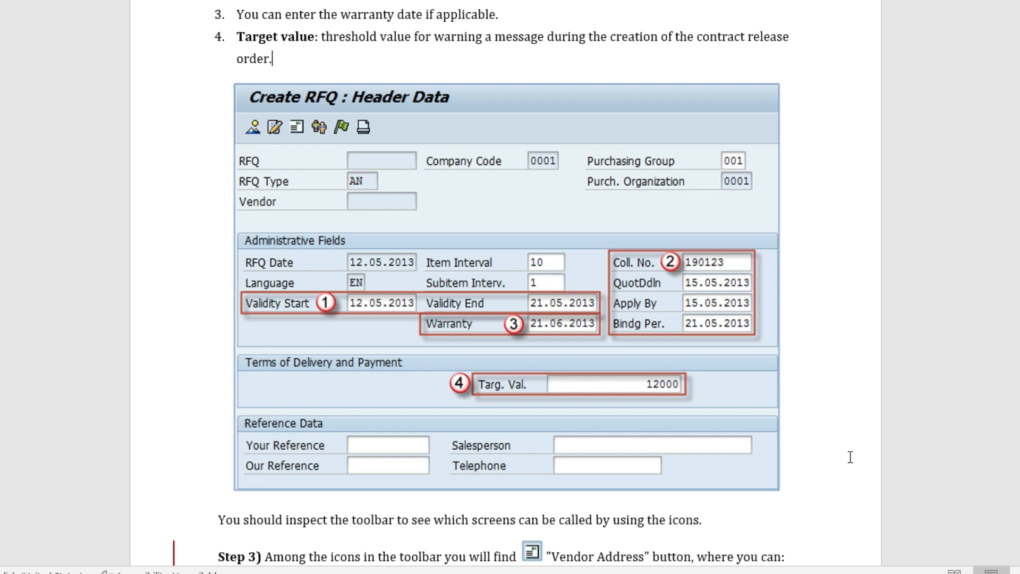
# Scroll to Step 3's first item on choosing the vendor and the one-time vendor's address.
pyautogui.scroll(-3)
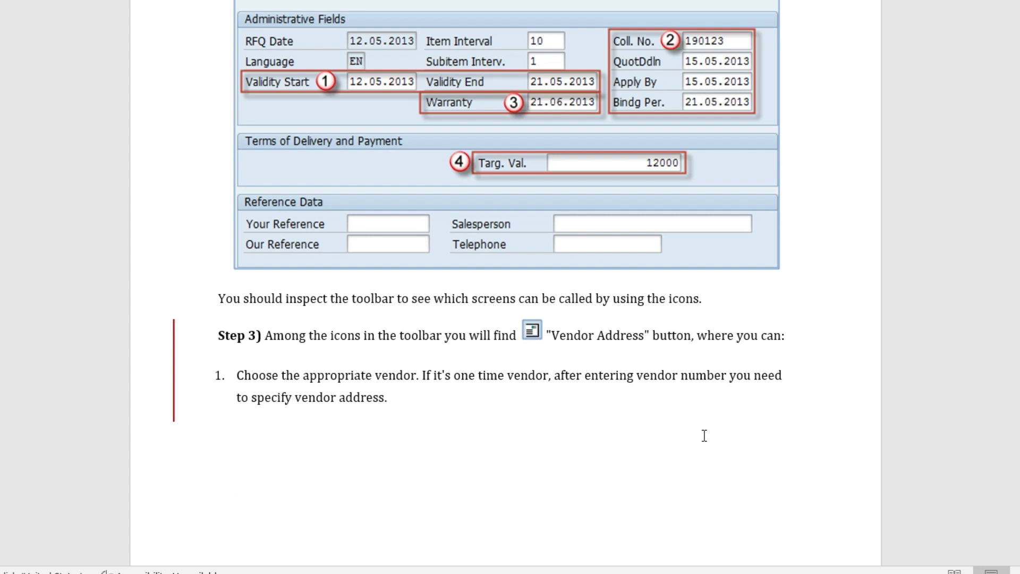
pyautogui.moveTo(493, 320)
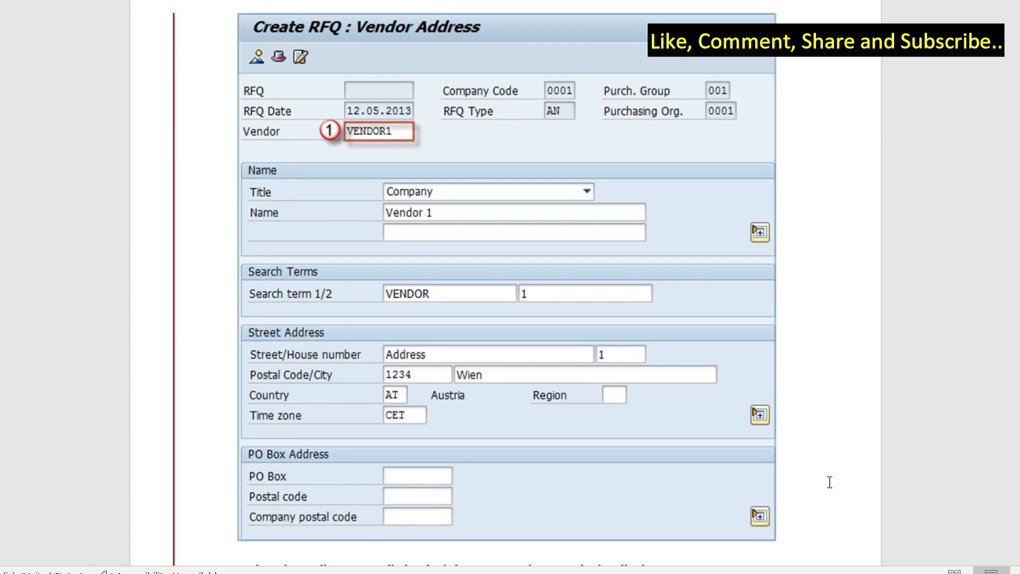
pyautogui.moveTo(833, 276)
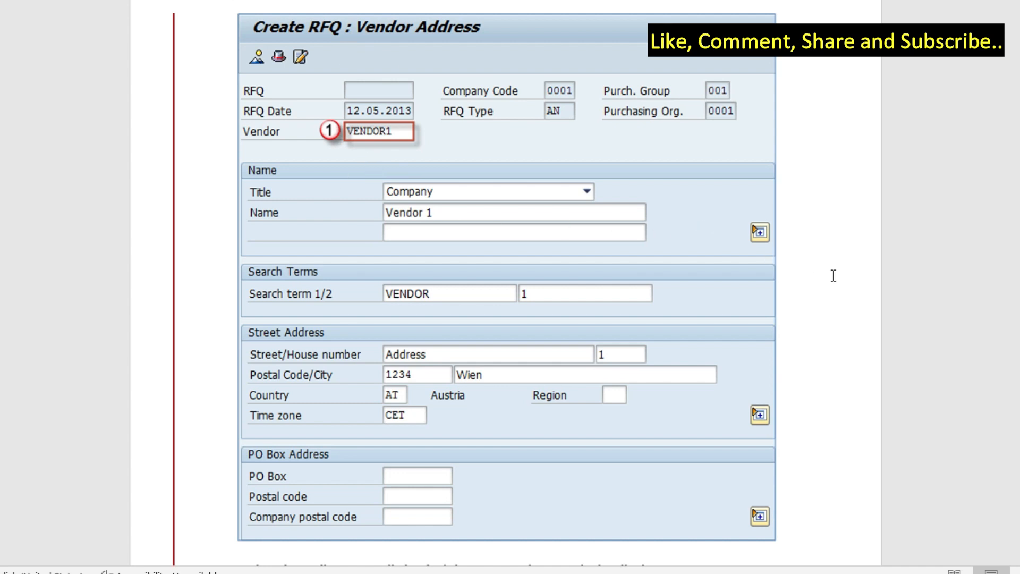
pyautogui.moveTo(626, 378)
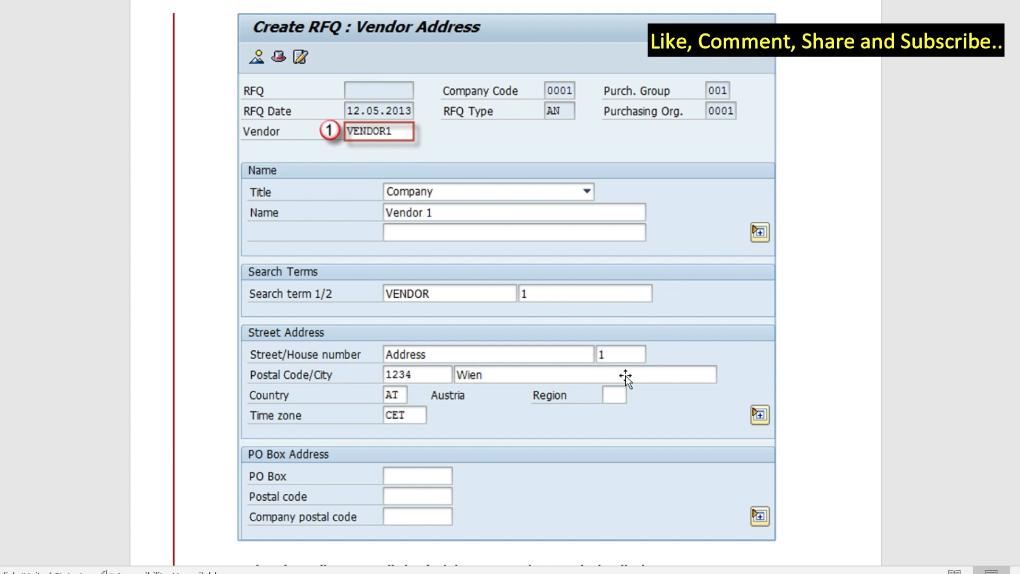
pyautogui.moveTo(826, 372)
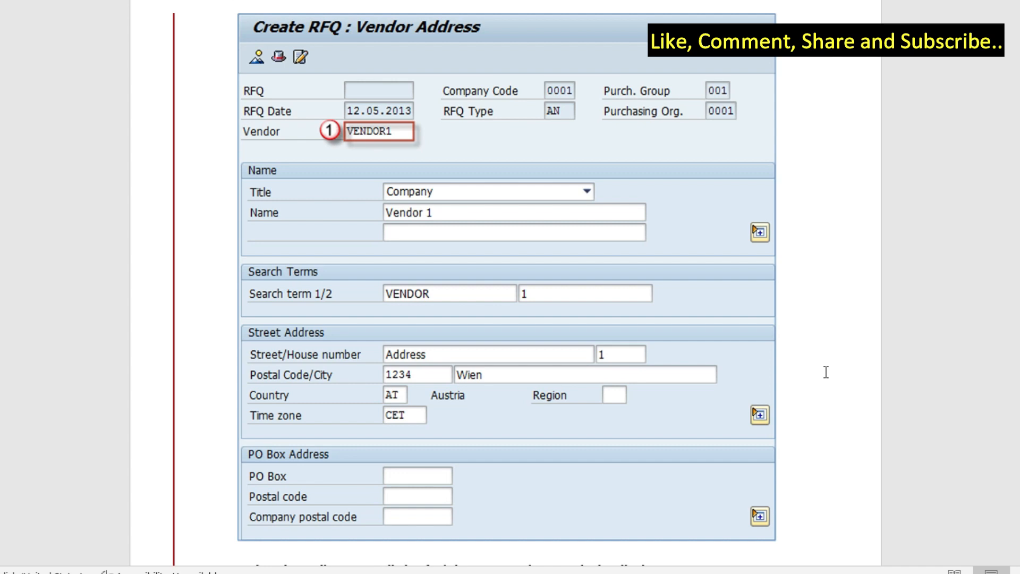
# Scroll to the Vendor Address screenshot and Step 4 listing material number and RFQ quantity.
pyautogui.scroll(-3)
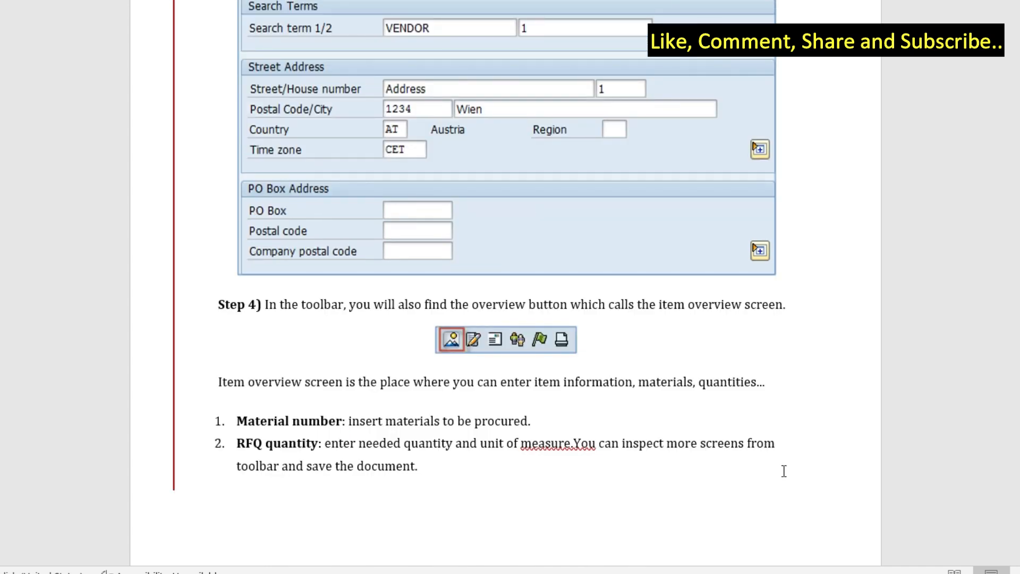
pyautogui.moveTo(623, 434)
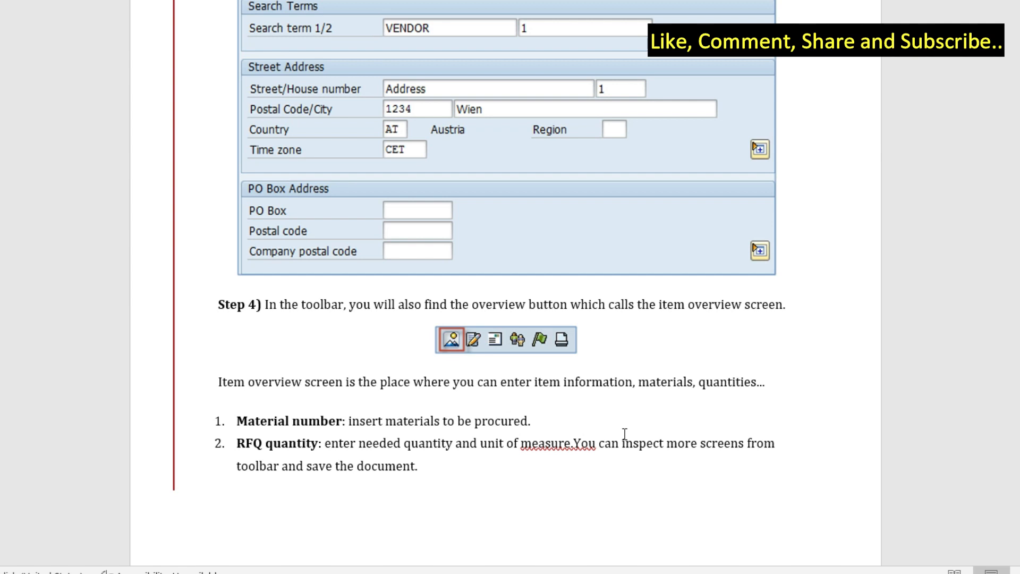
pyautogui.moveTo(724, 385)
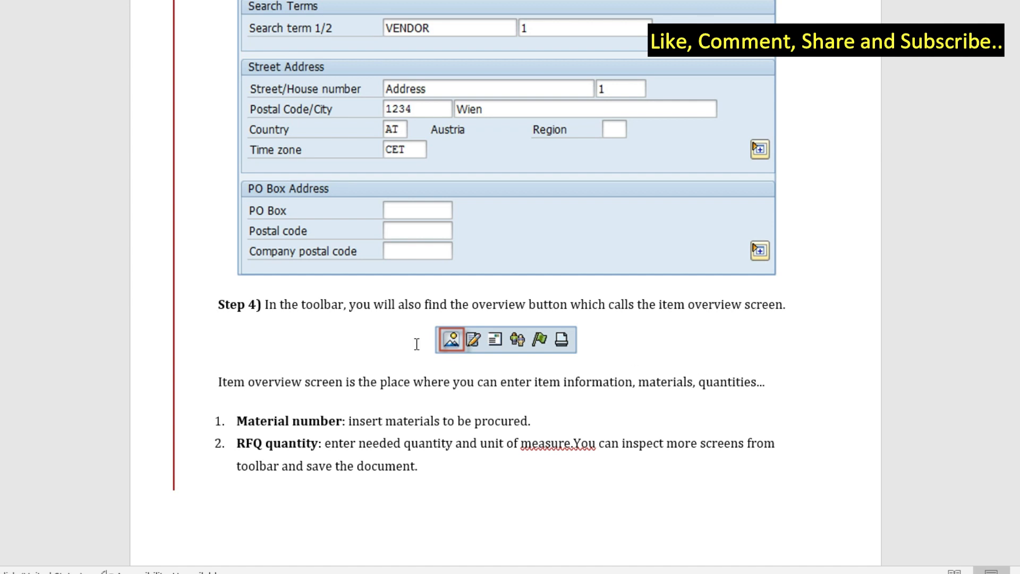
pyautogui.moveTo(716, 459)
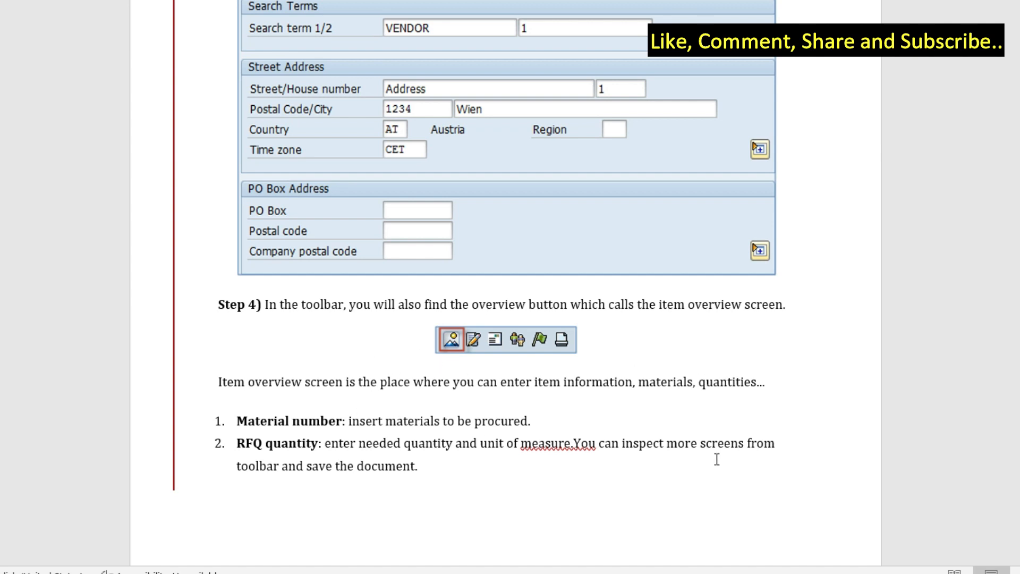
pyautogui.moveTo(478, 360)
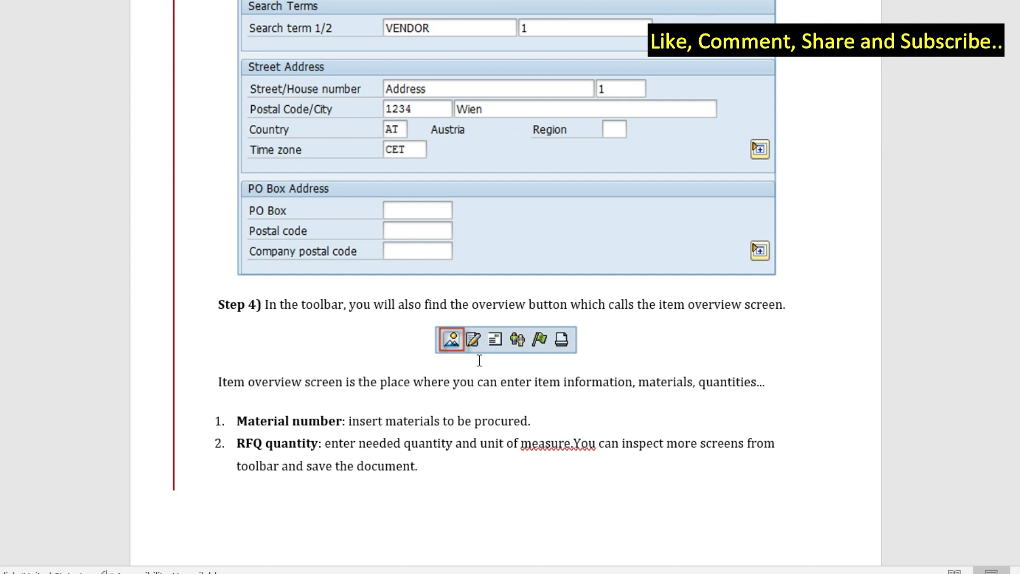
pyautogui.moveTo(760, 460)
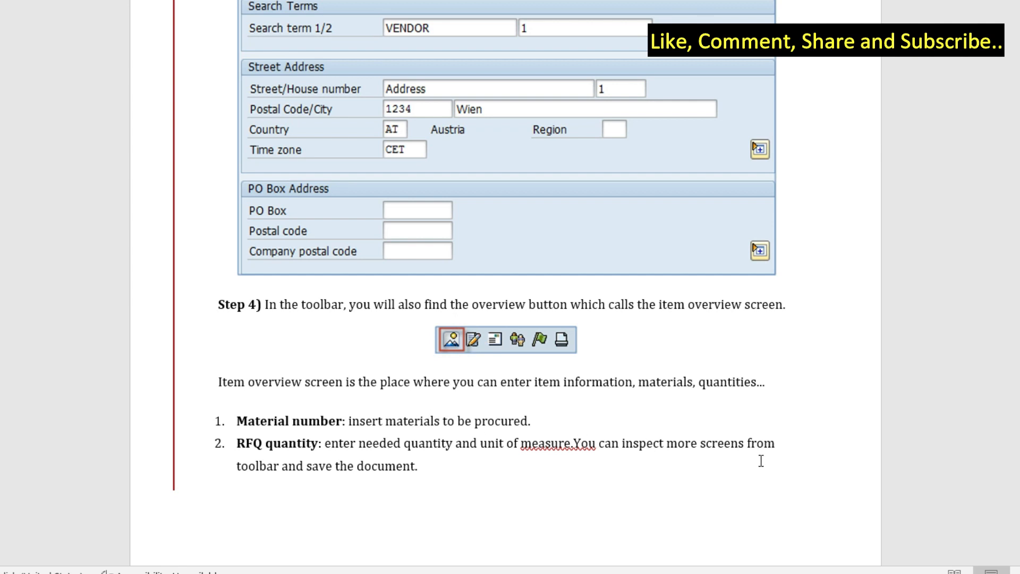
pyautogui.moveTo(754, 463)
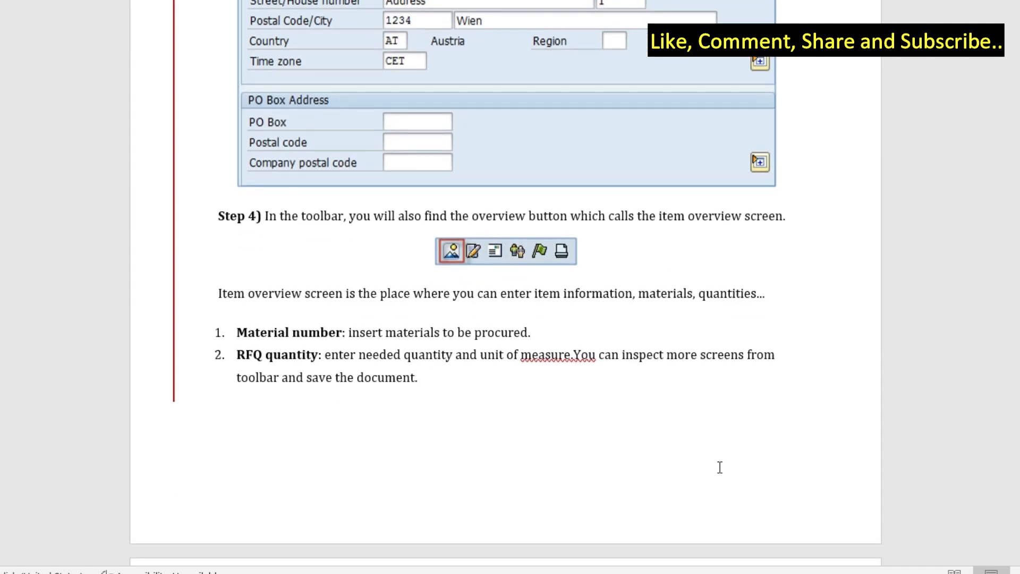
pyautogui.moveTo(264, 337)
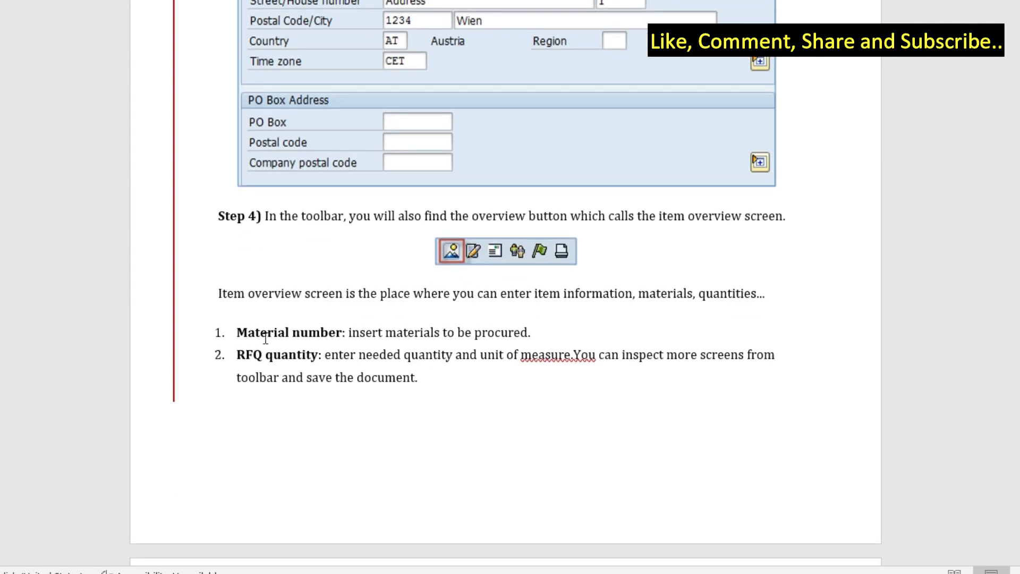
pyautogui.moveTo(590, 479)
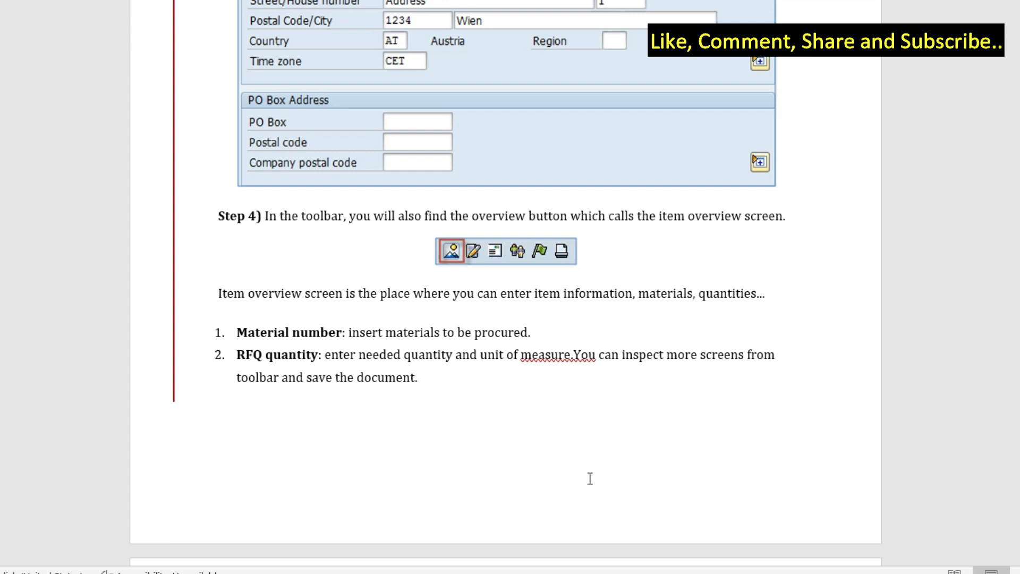
pyautogui.moveTo(585, 408)
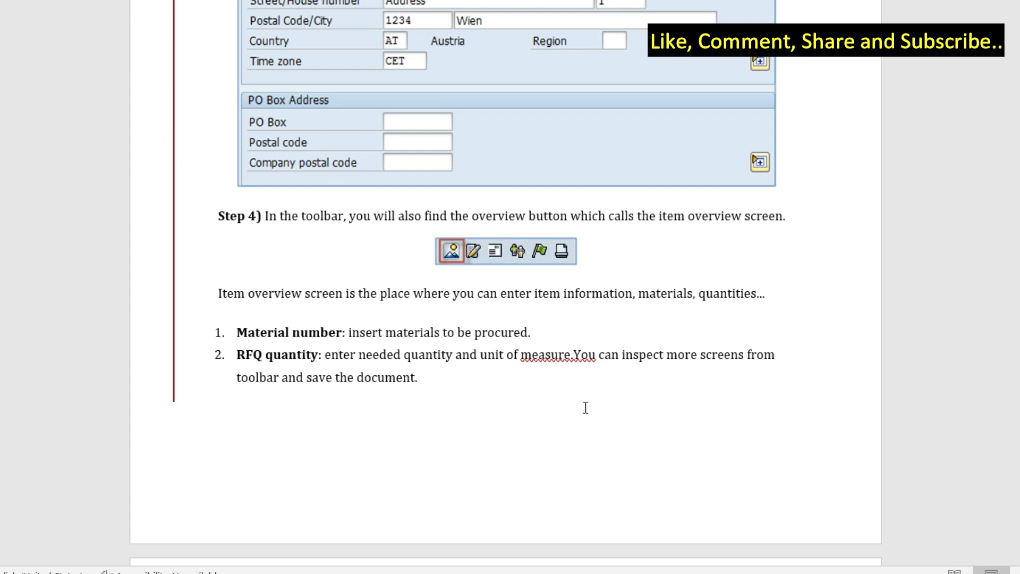
pyautogui.moveTo(591, 410)
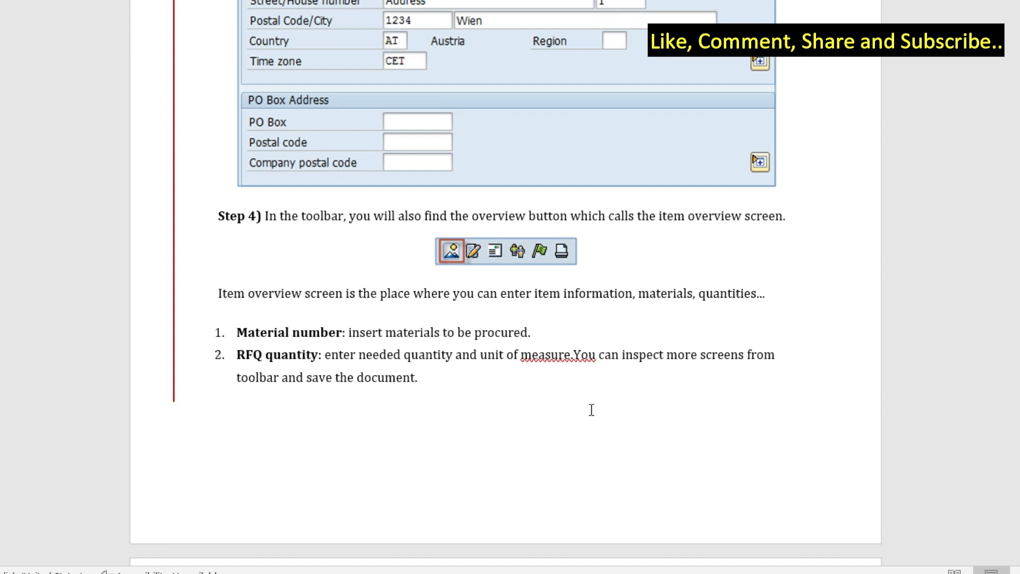
# Scroll to the Item Overview screenshot, the RFQ created confirmation and the ME42/ME43 editing notes.
pyautogui.scroll(-3)
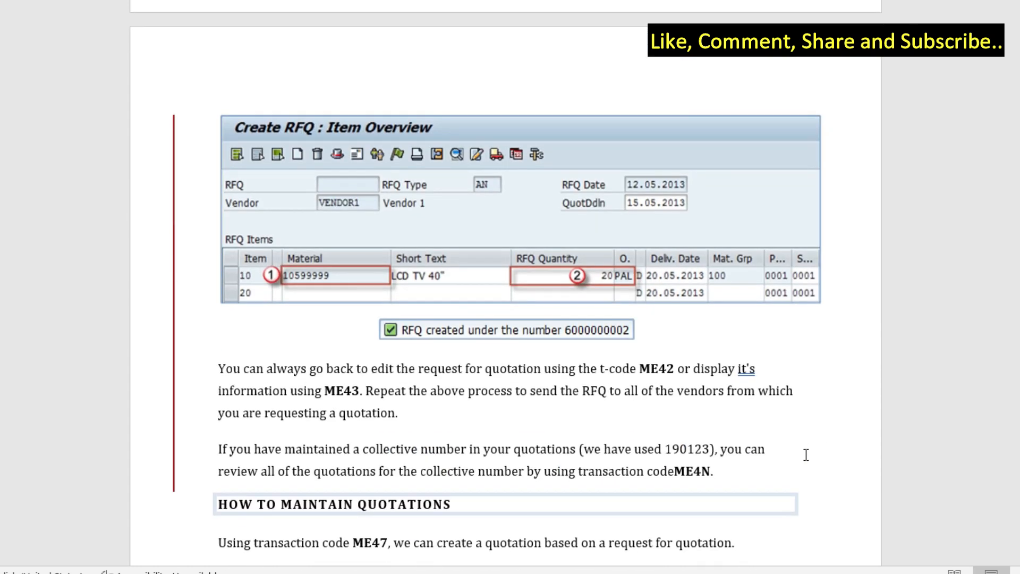
pyautogui.scroll(3)
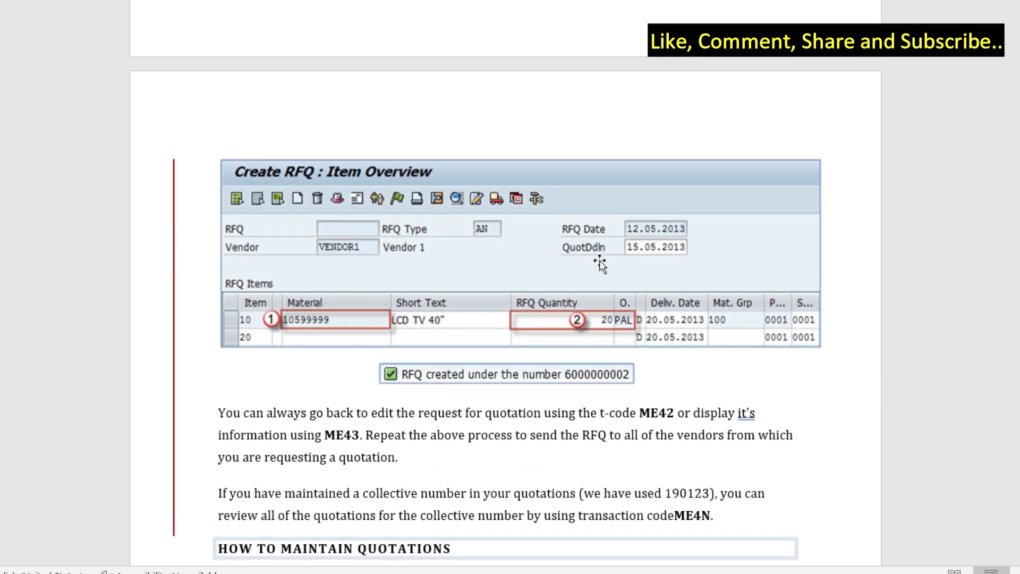
pyautogui.moveTo(784, 410)
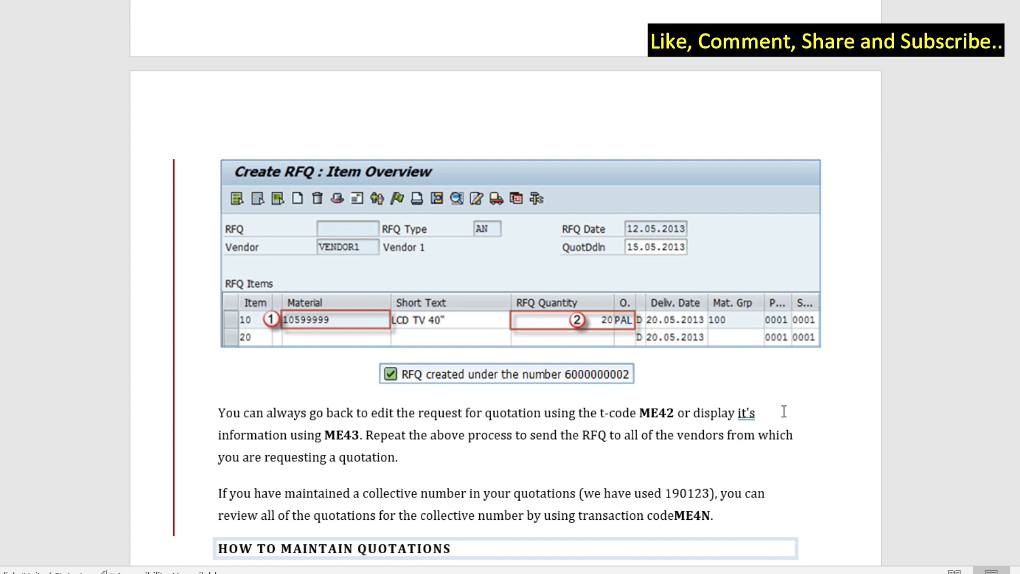
pyautogui.moveTo(798, 403)
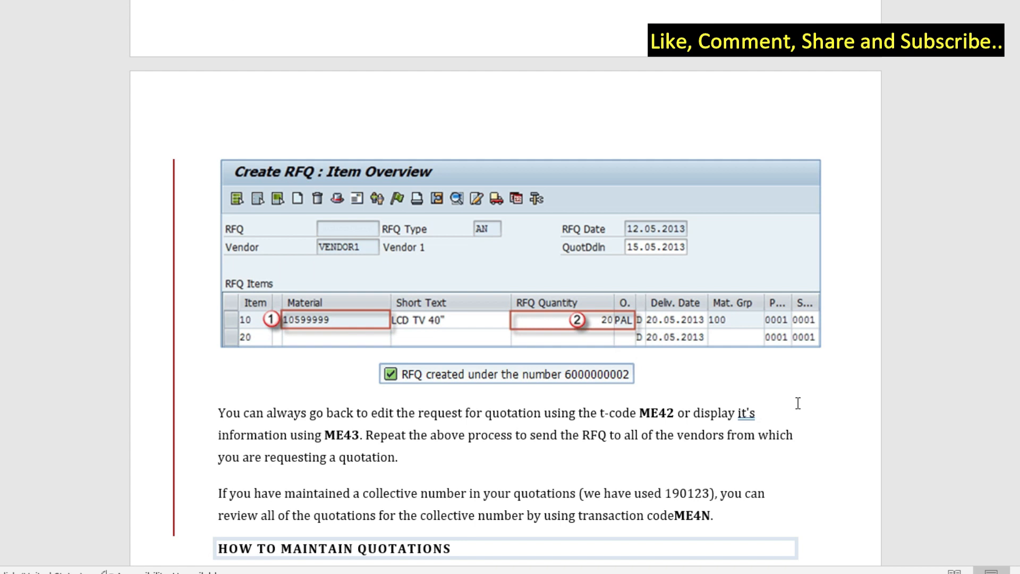
pyautogui.moveTo(777, 417)
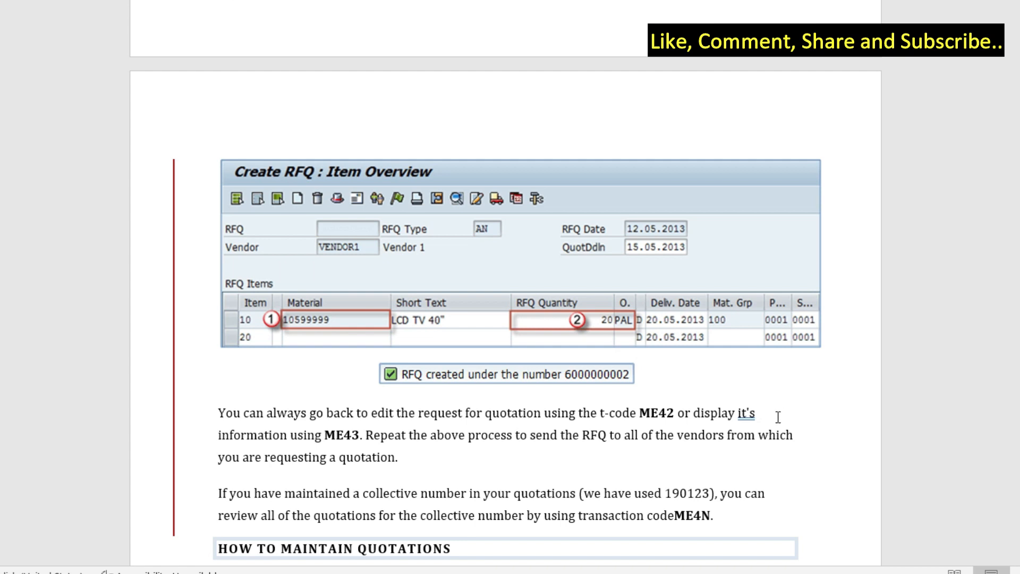